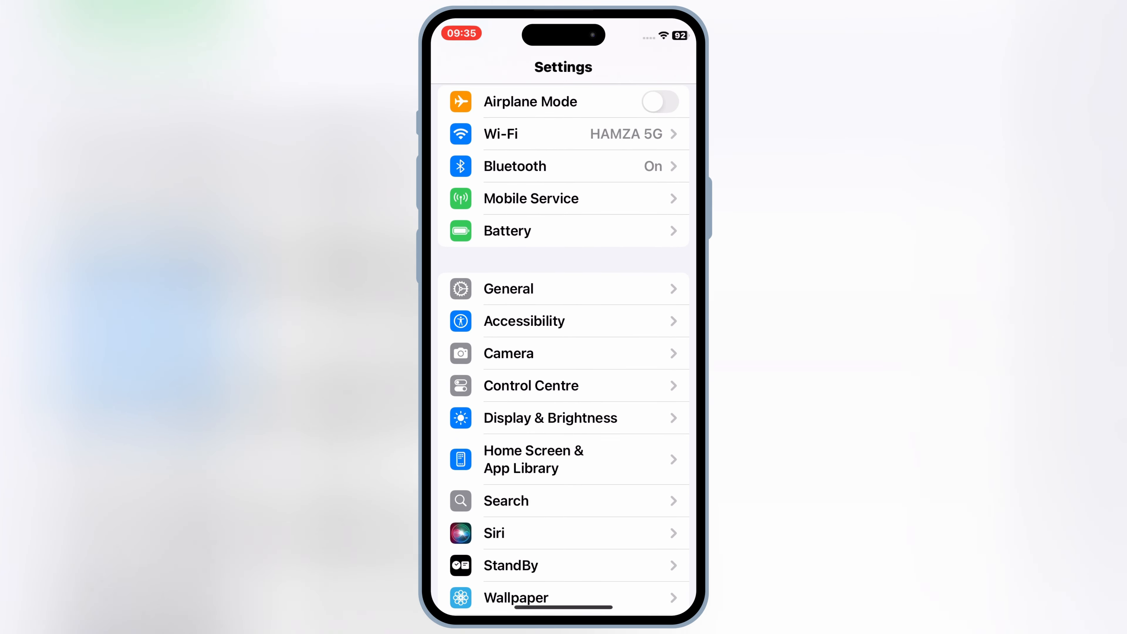
Confirm in About that the phone is an iPhone XR on iOS 18.0.1, then return Home.
scroll(down, 3)
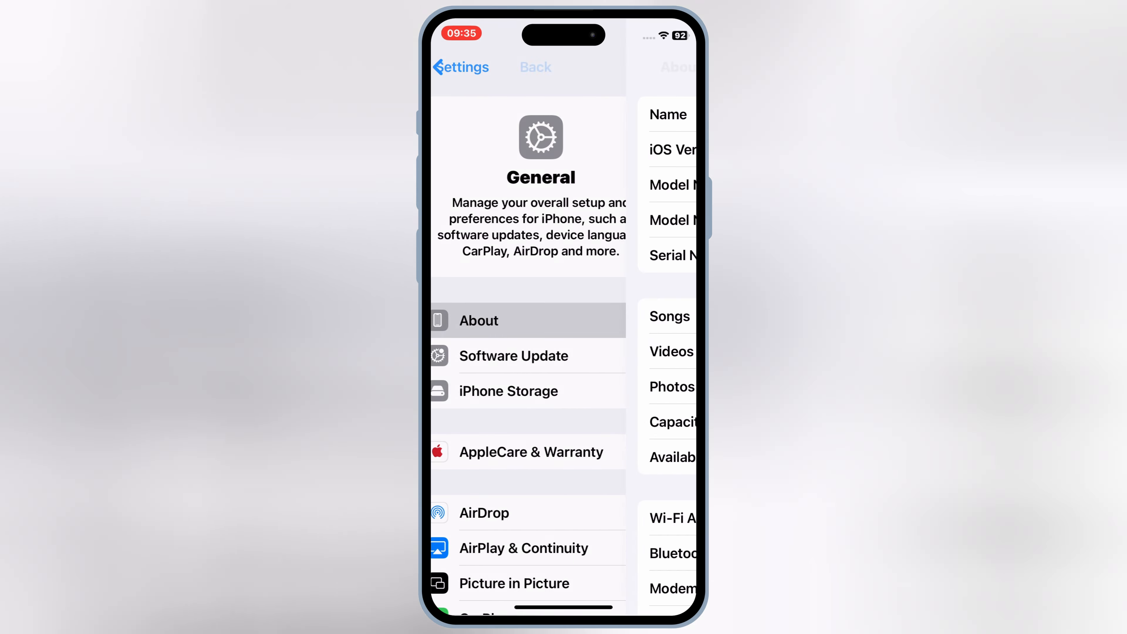
click(479, 321)
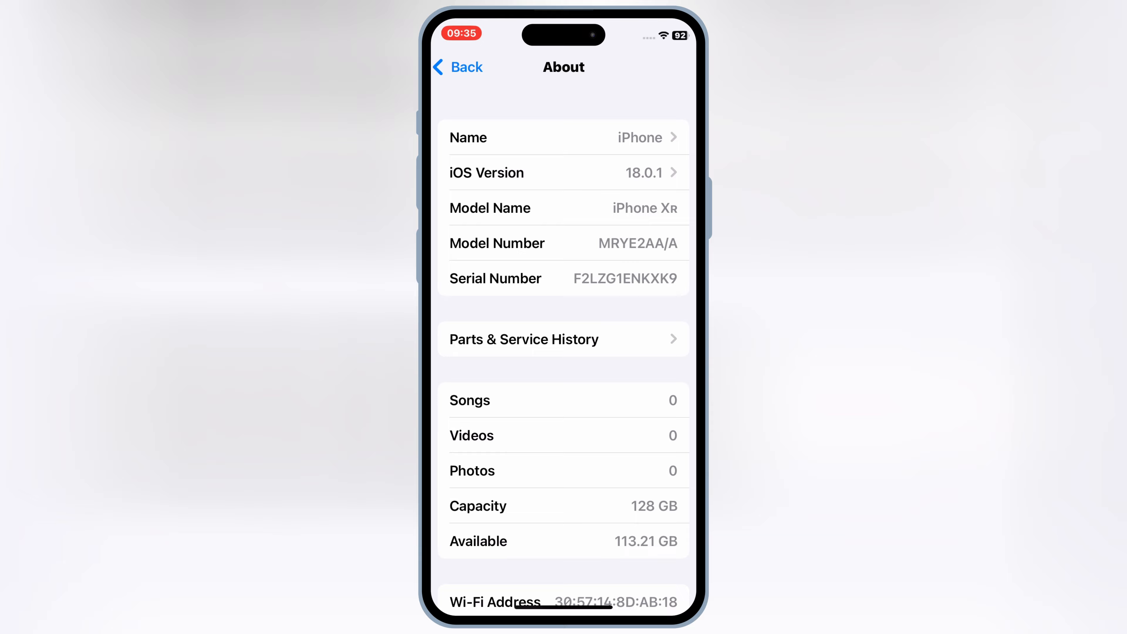
scroll(up, 3)
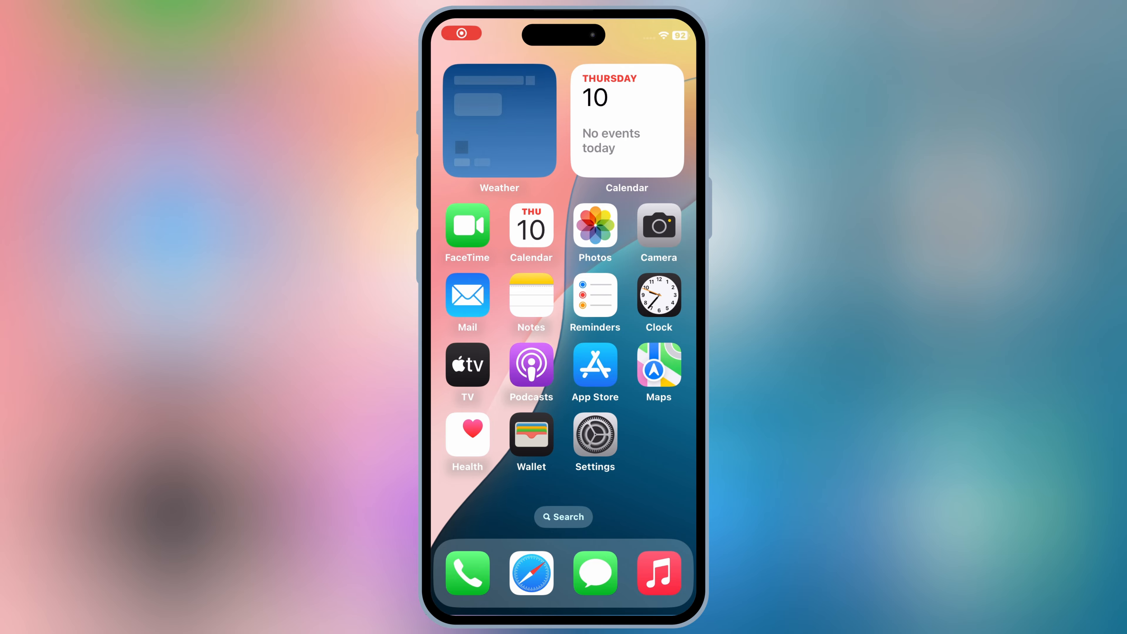
Fetch the MediaFire download in Safari, accepting the cookie notice.
click(531, 573)
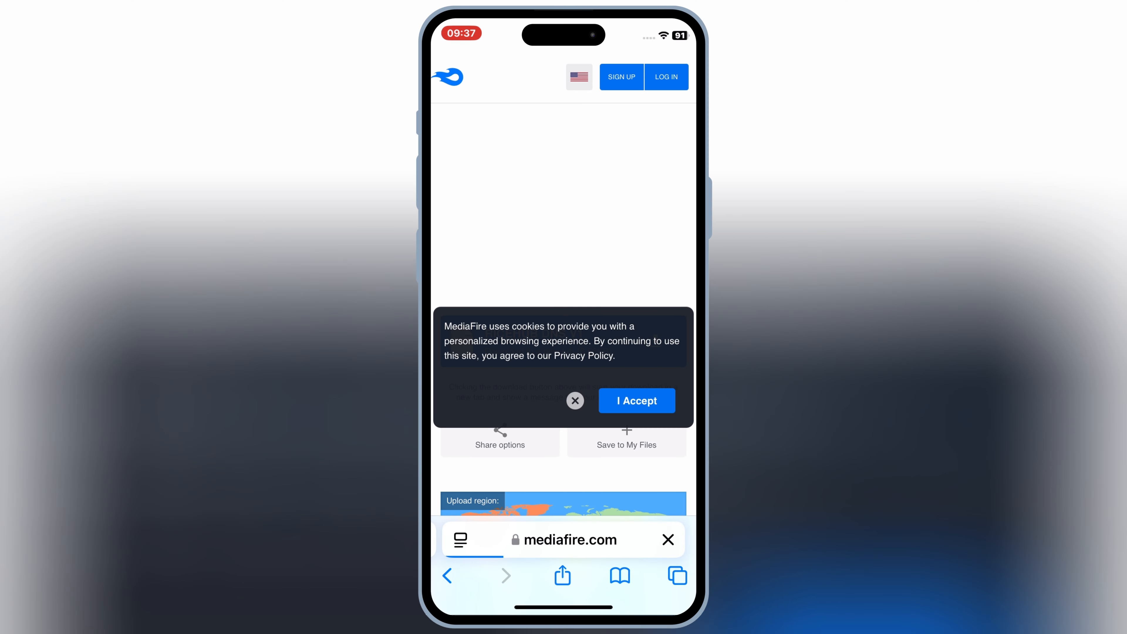
click(635, 400)
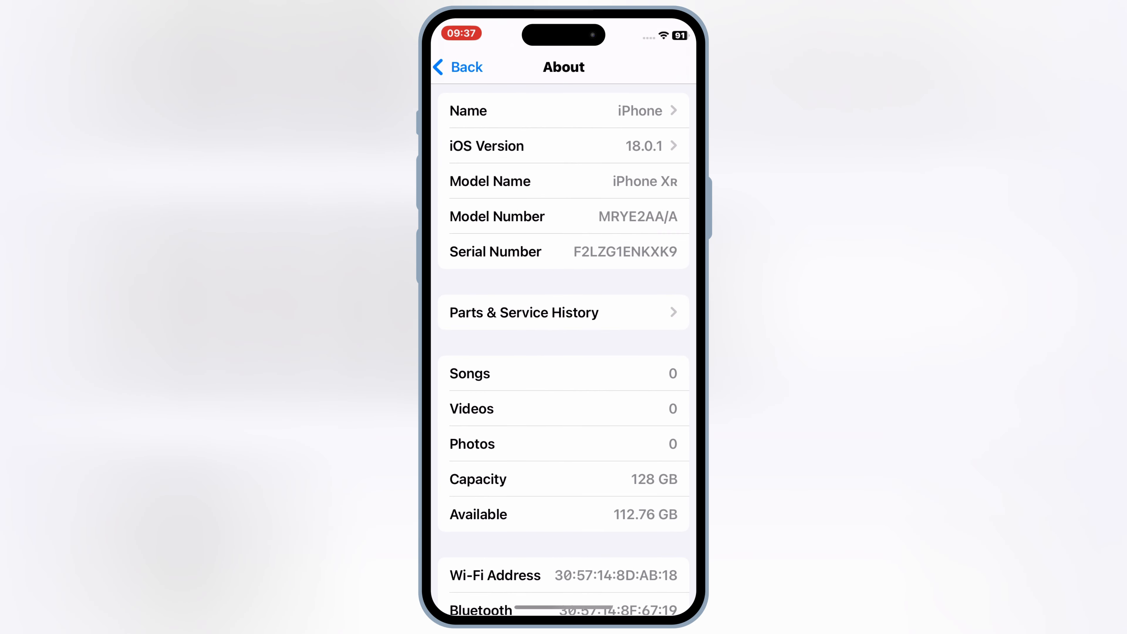
Install the downloaded RICEHUB DNS V1 profile despite the unsigned warning and return Home.
click(458, 67)
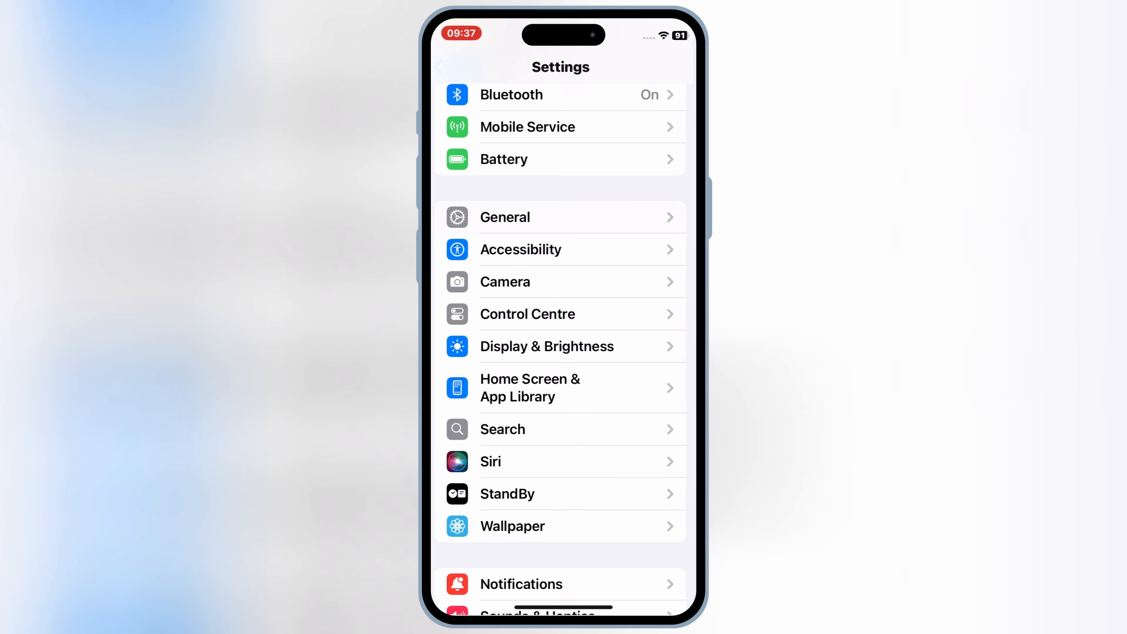
scroll(down, 3)
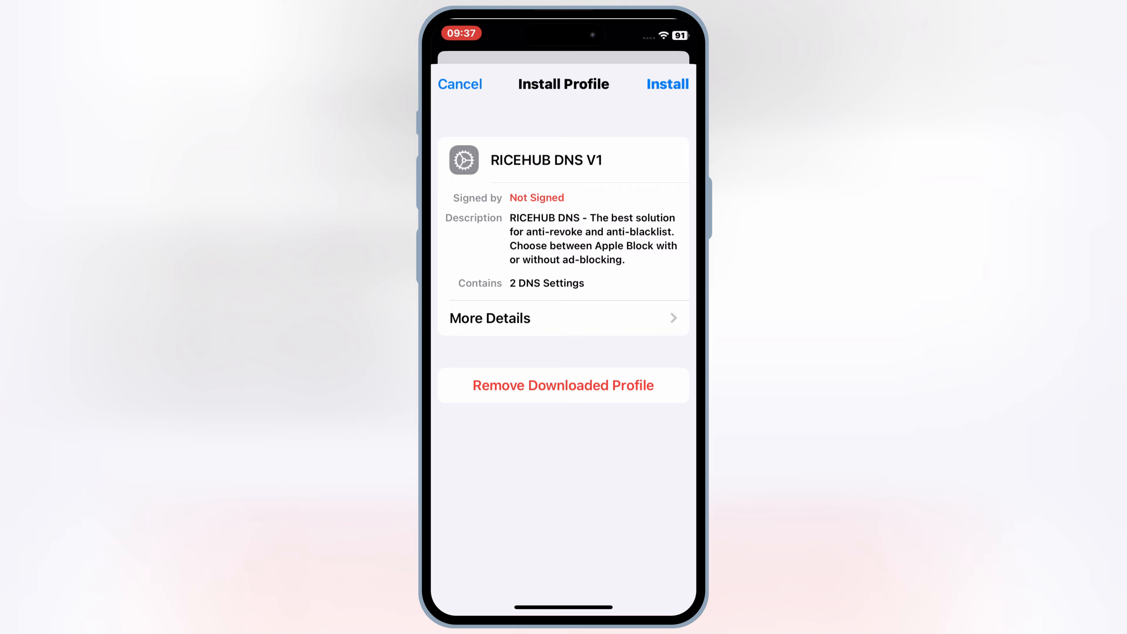
click(667, 84)
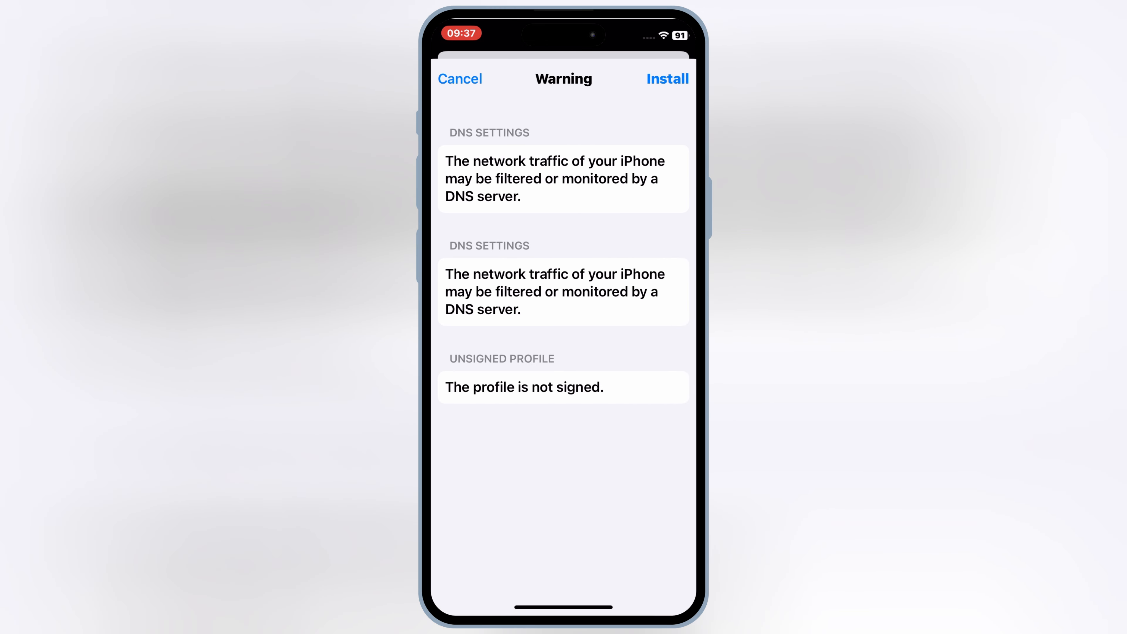
click(668, 78)
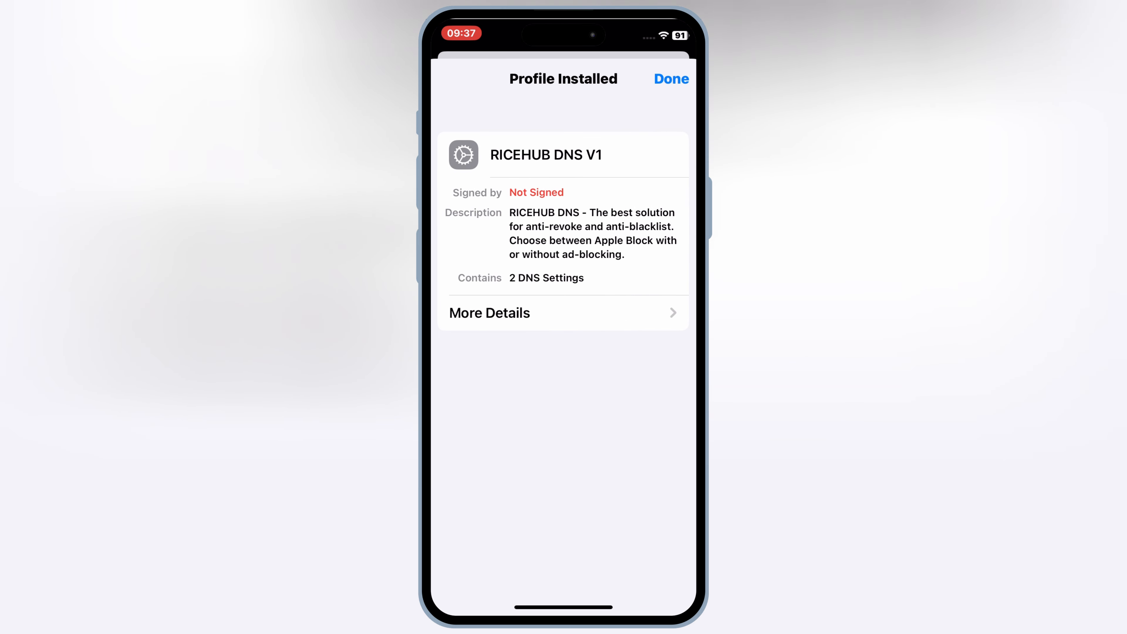
click(670, 79)
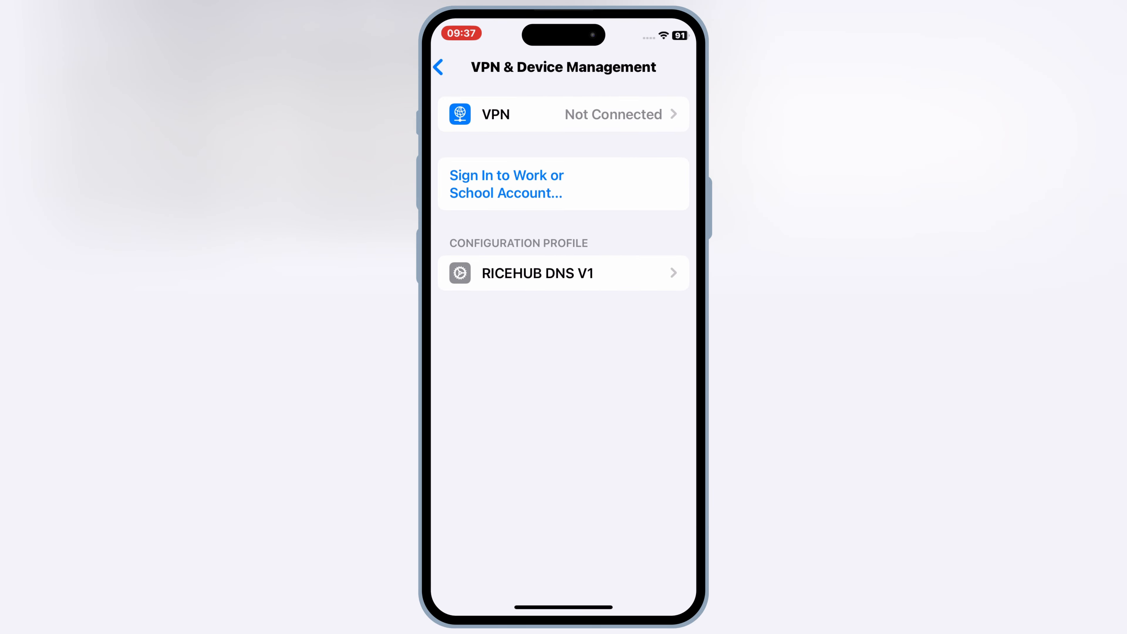
click(437, 67)
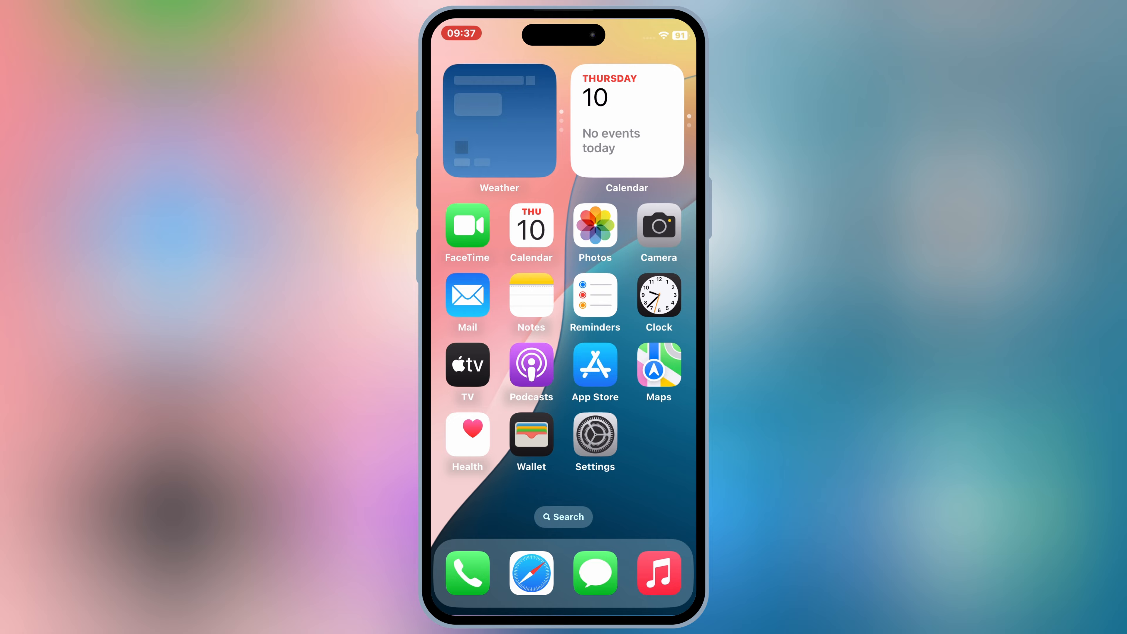
Browse RiceHub's Signer Downloads and install the Esign build signed by Anbang Insurance.
click(530, 573)
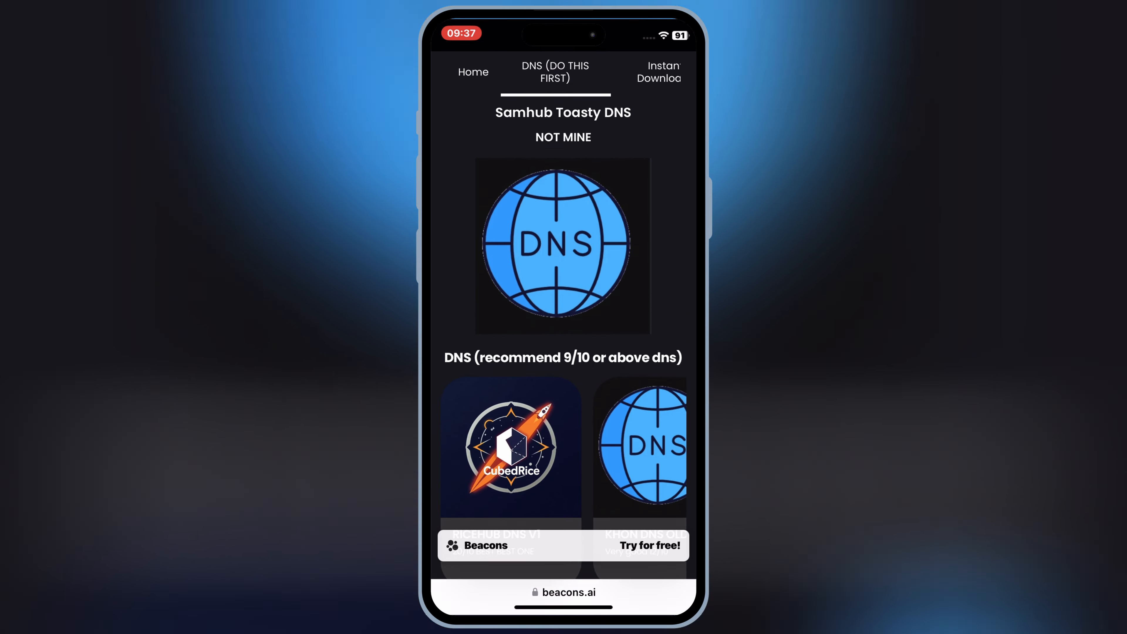
scroll(down, 3)
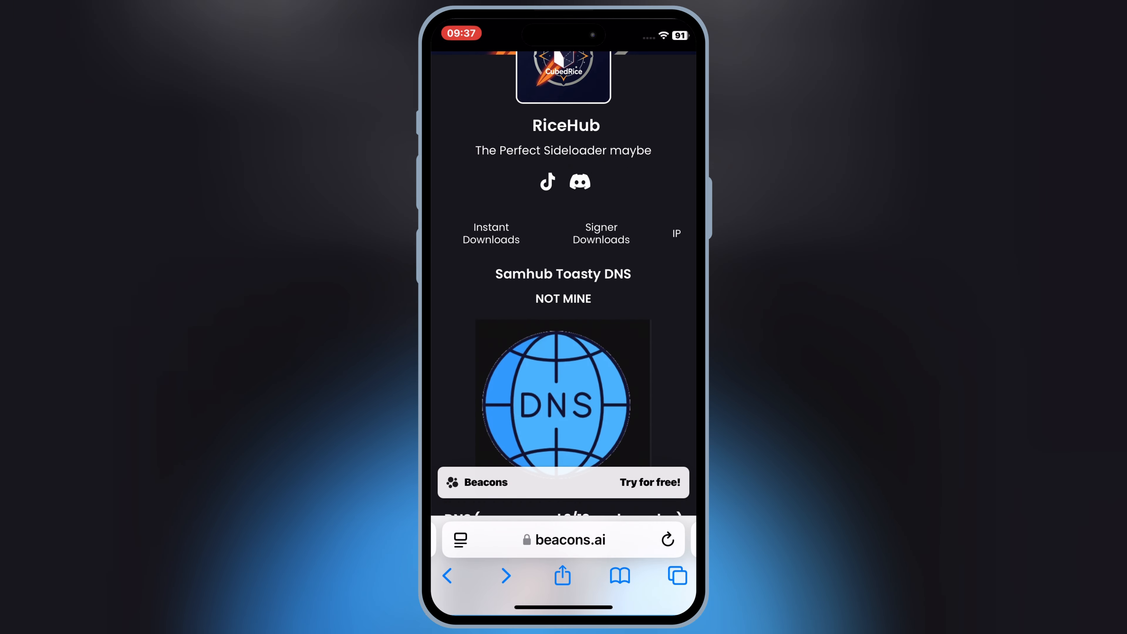
click(601, 234)
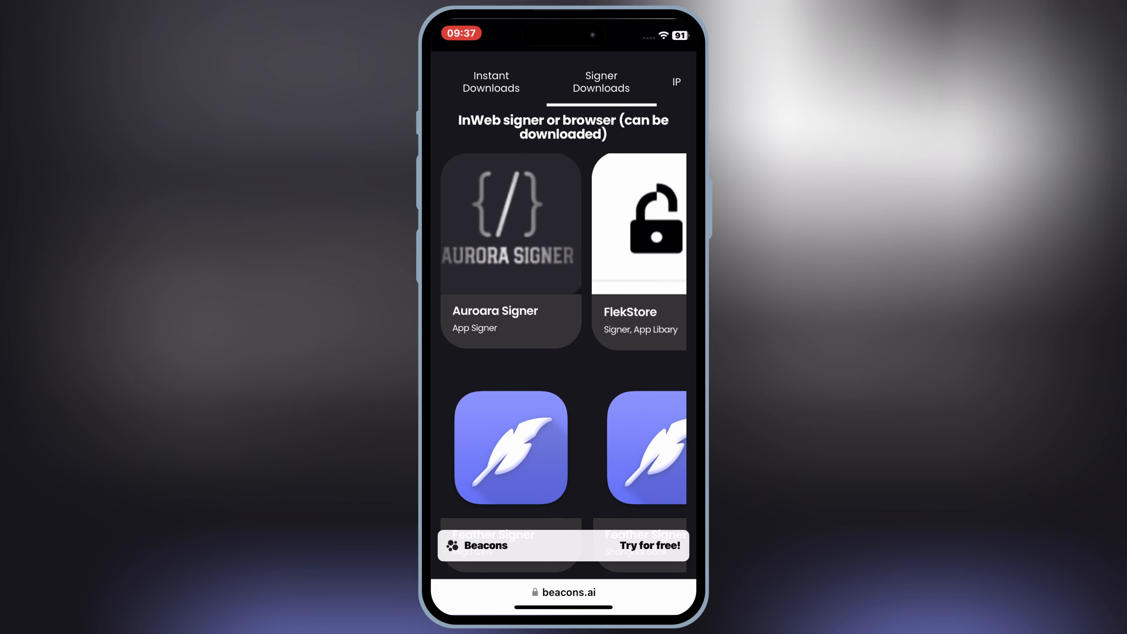
scroll(down, 3)
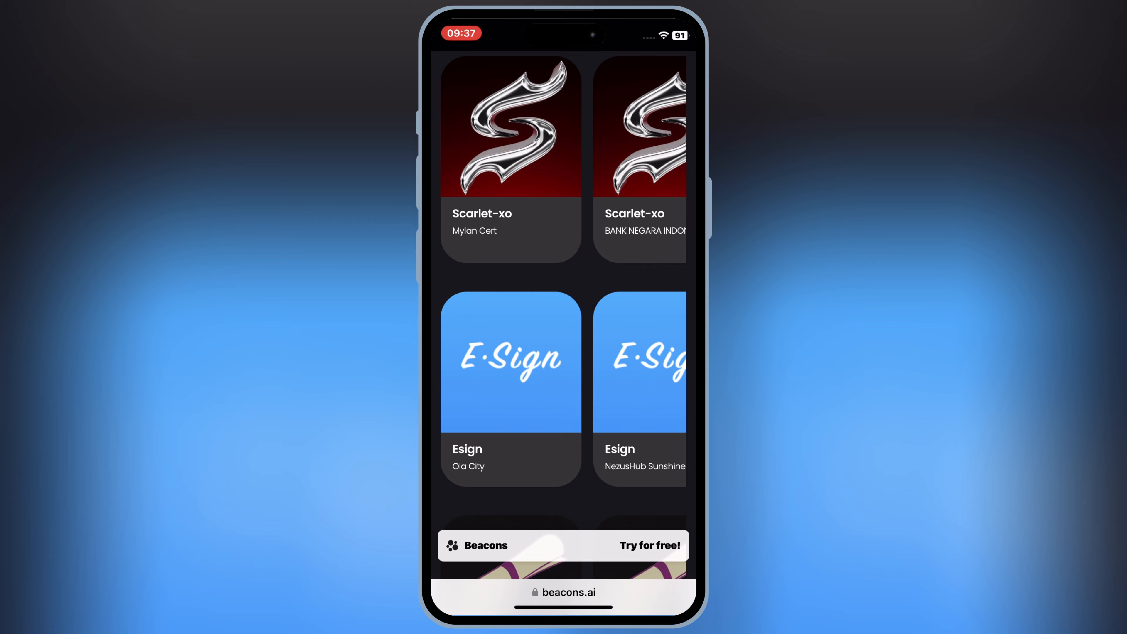
scroll(left, 3)
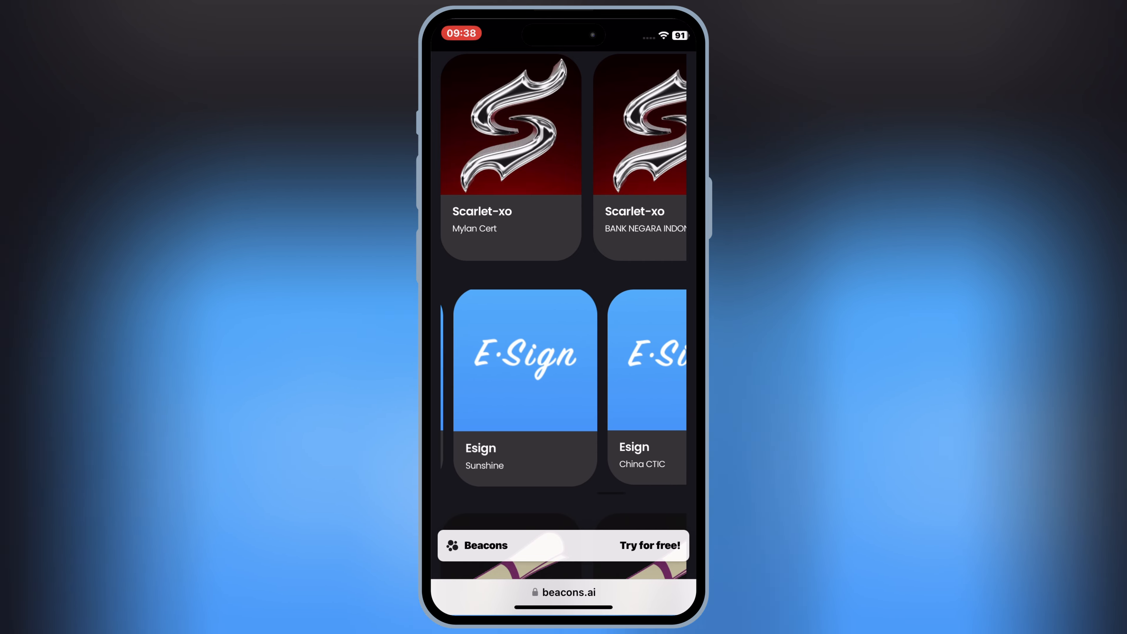
scroll(left, 3)
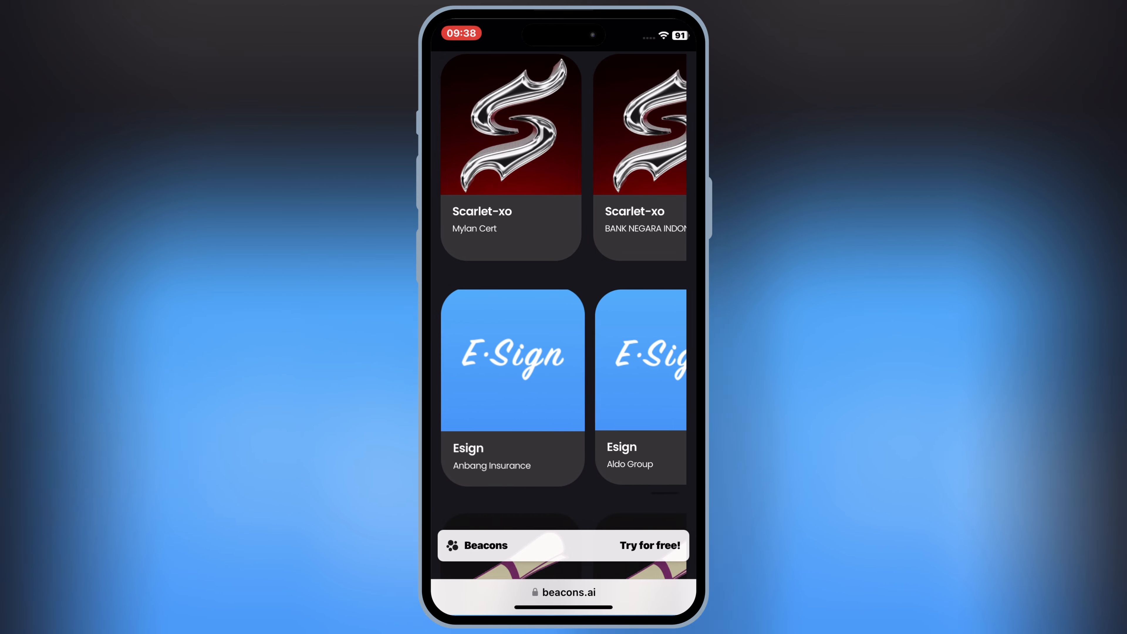
scroll(left, 3)
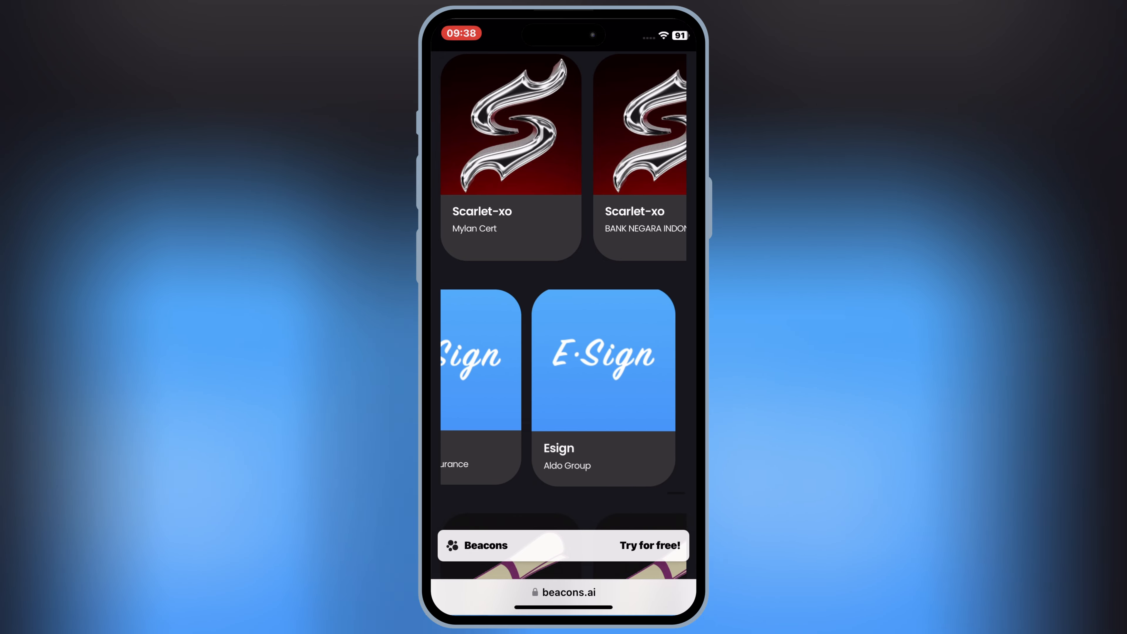
scroll(left, 3)
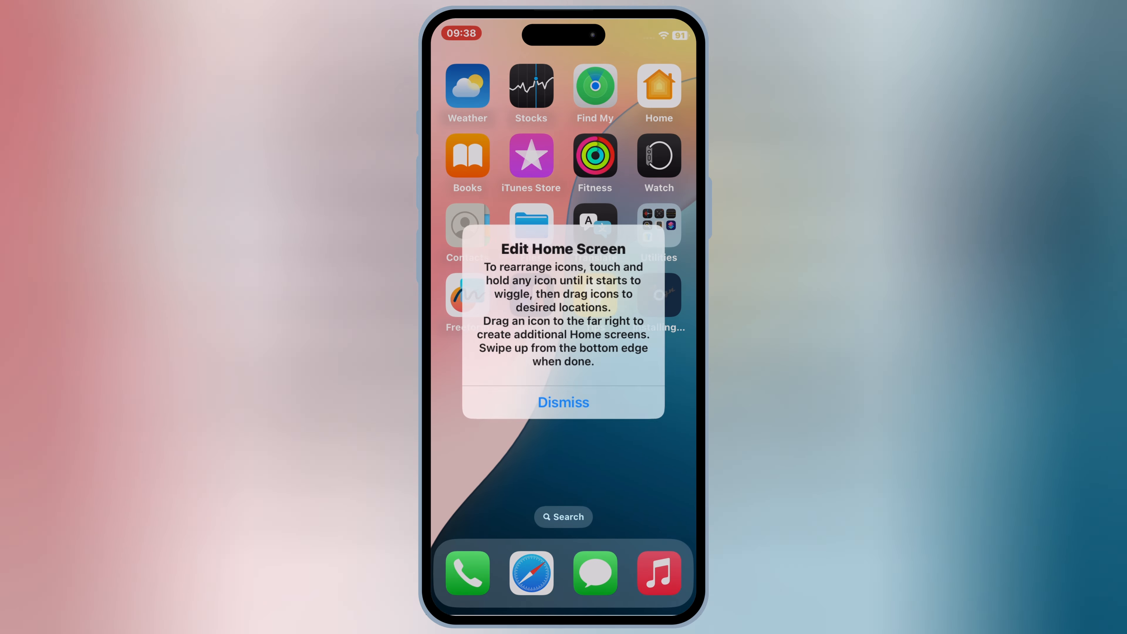
Launch the new ESign app and dismiss the Untrusted Enterprise Developer warning.
click(563, 402)
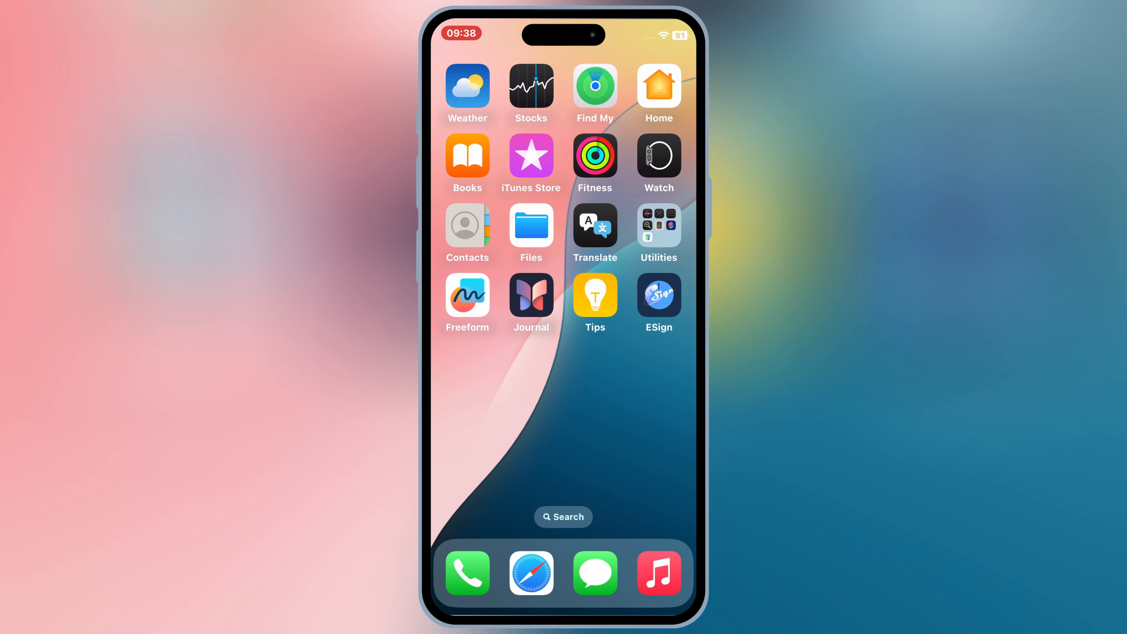
click(657, 294)
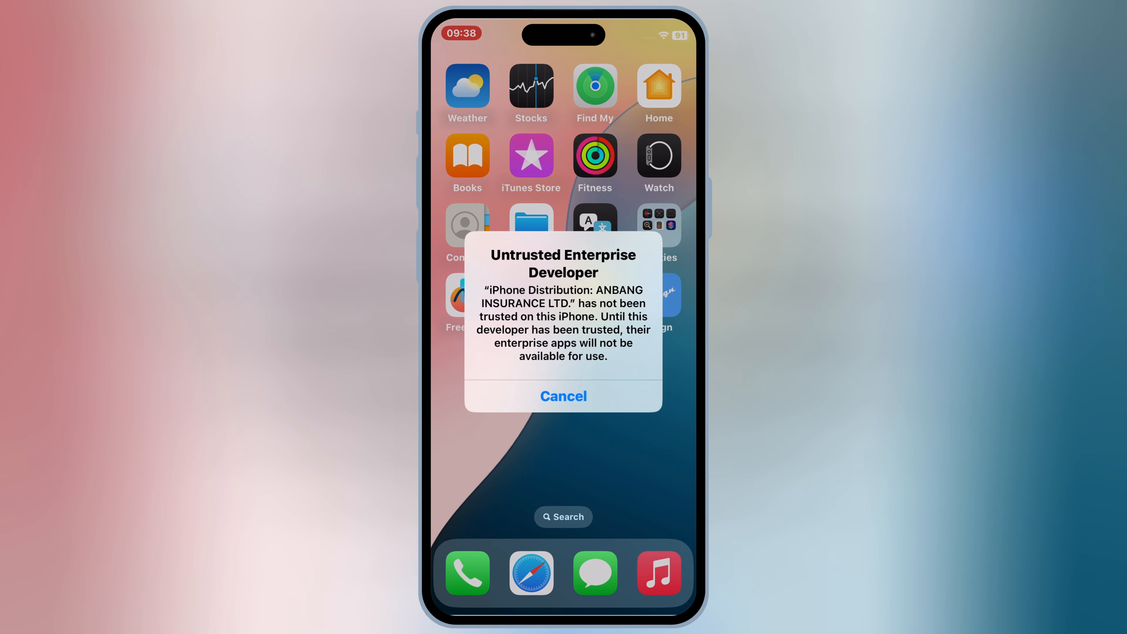
click(564, 396)
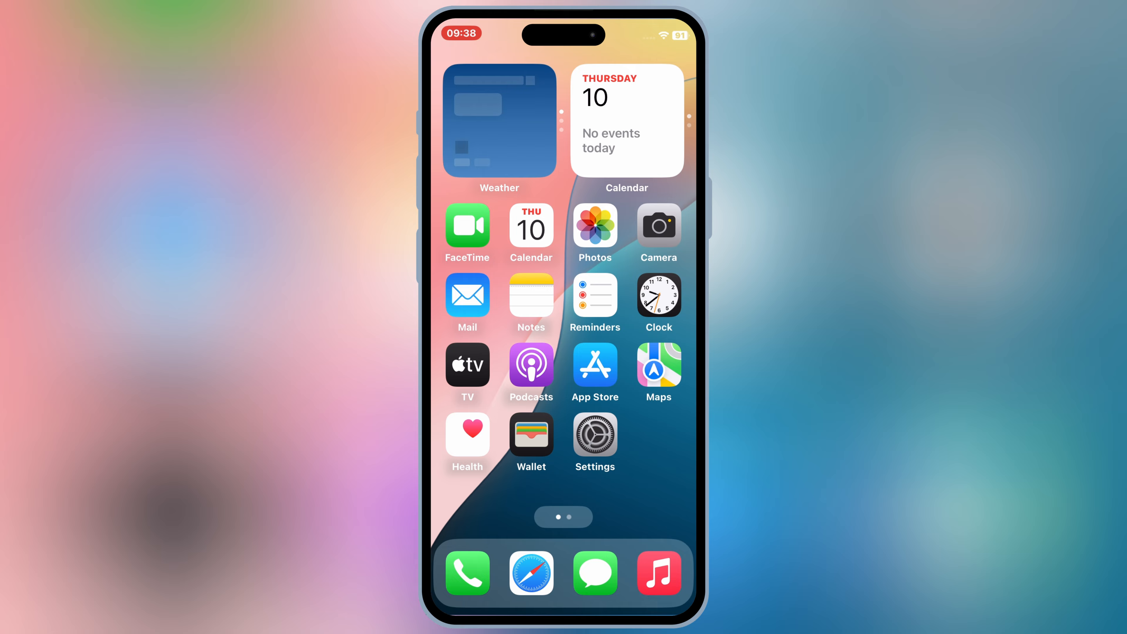
Reach VPN & Device Management and request trust for ANBANG INSURANCE LTD.
click(595, 436)
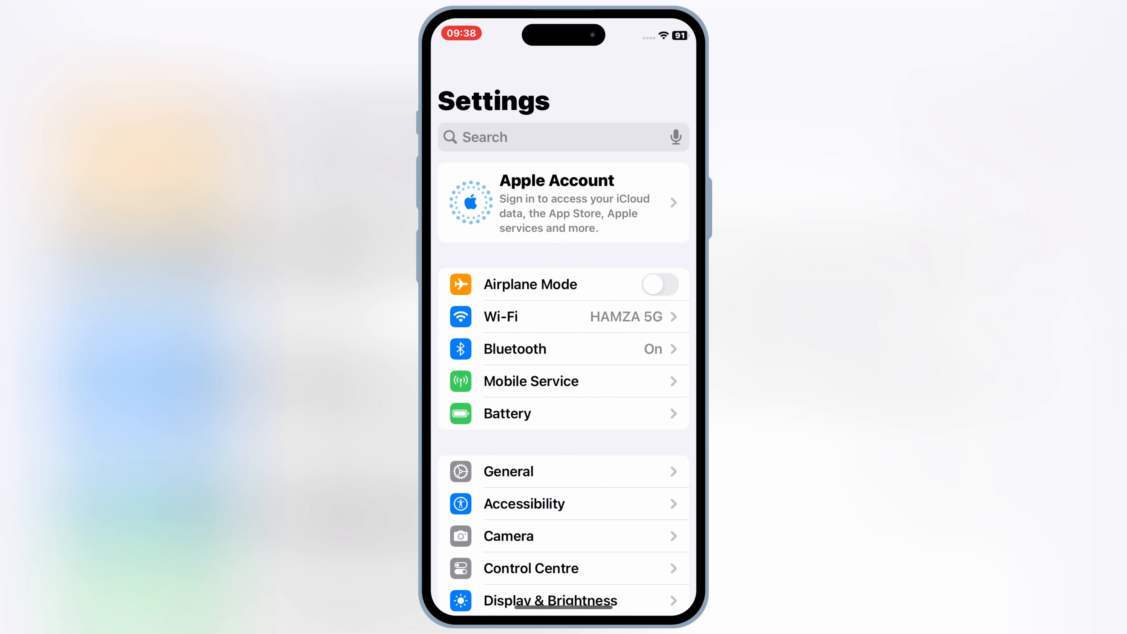
click(507, 471)
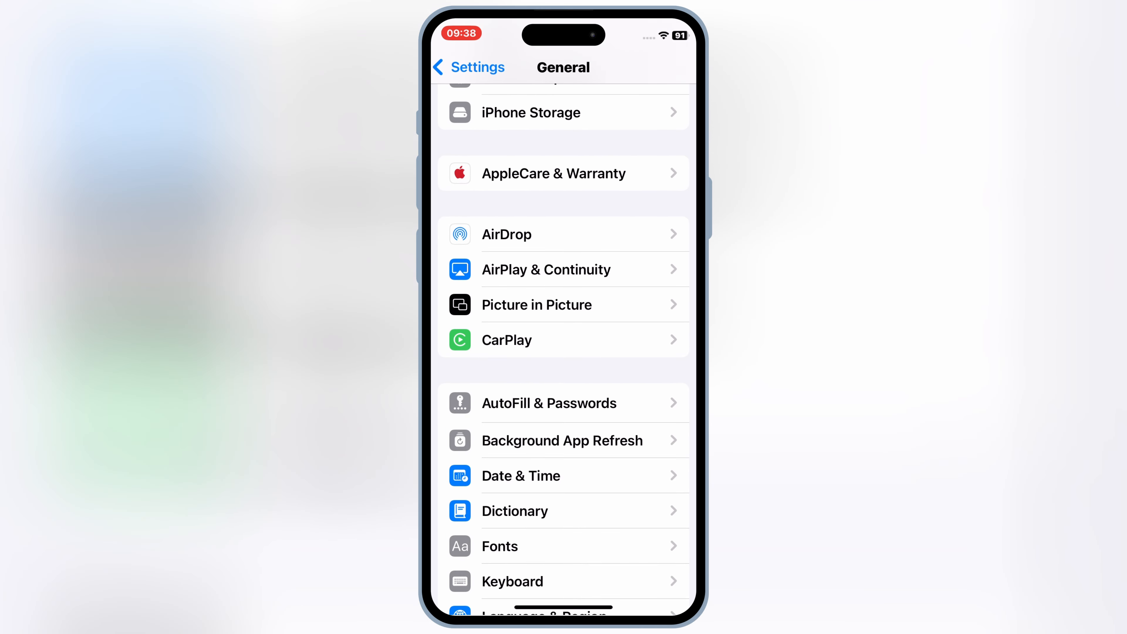
scroll(down, 3)
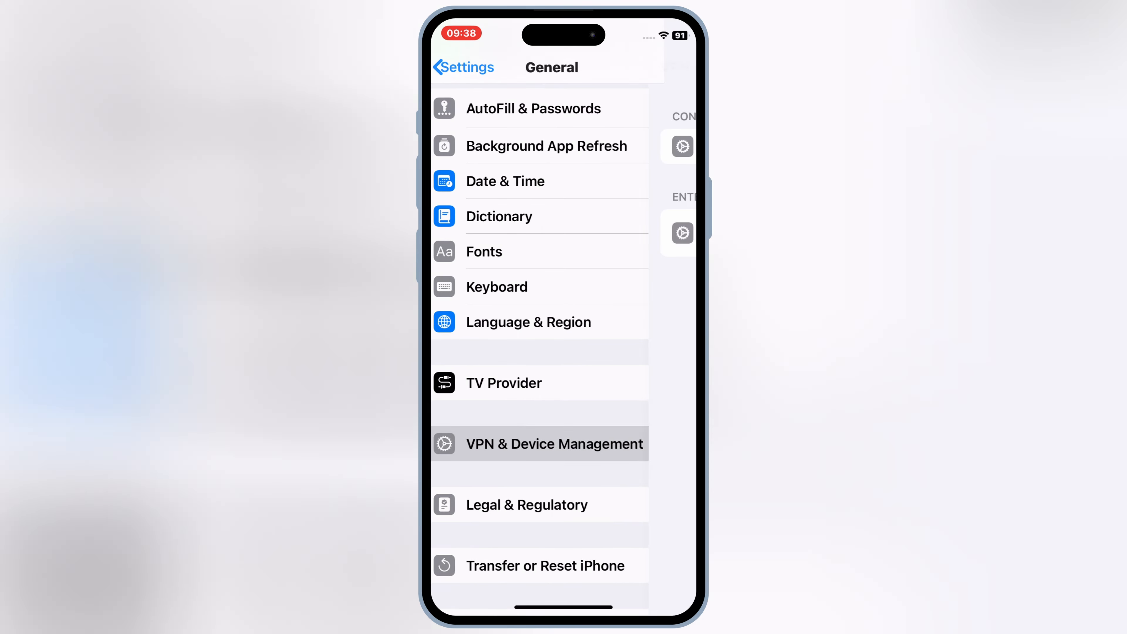
click(539, 444)
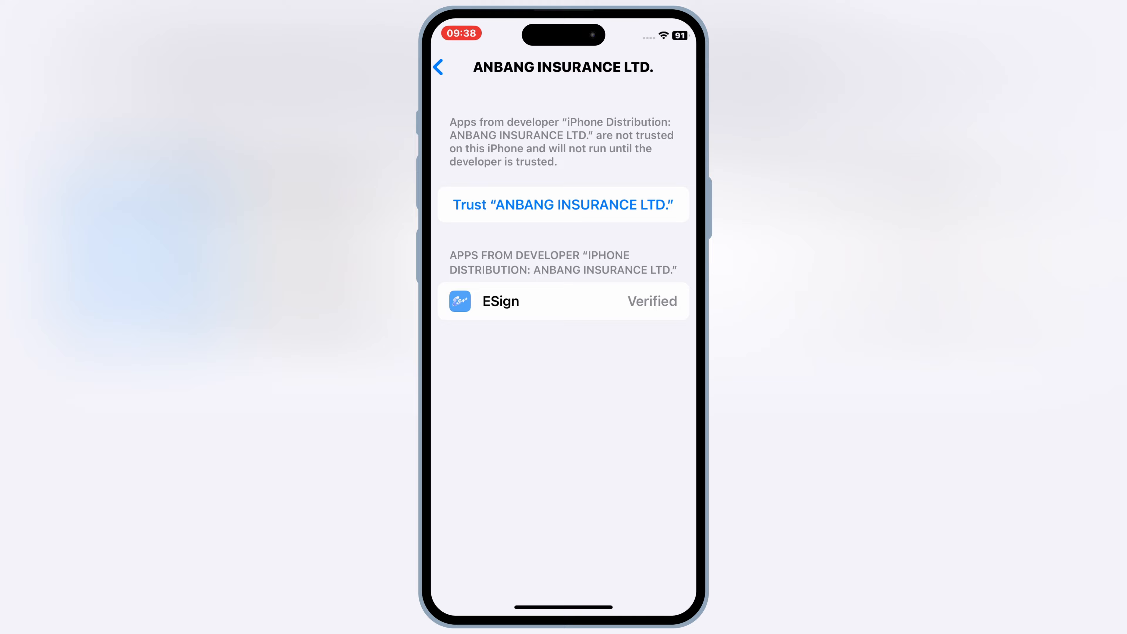
click(563, 204)
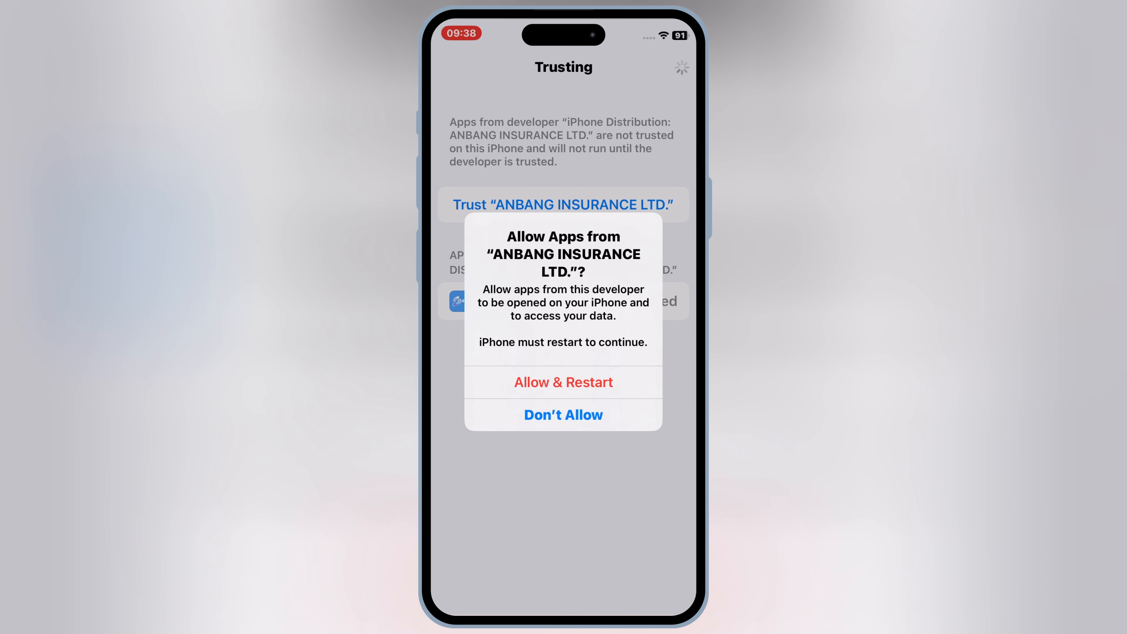
Decline the restart prompt with Don't Allow and back out to the main Settings list.
click(563, 415)
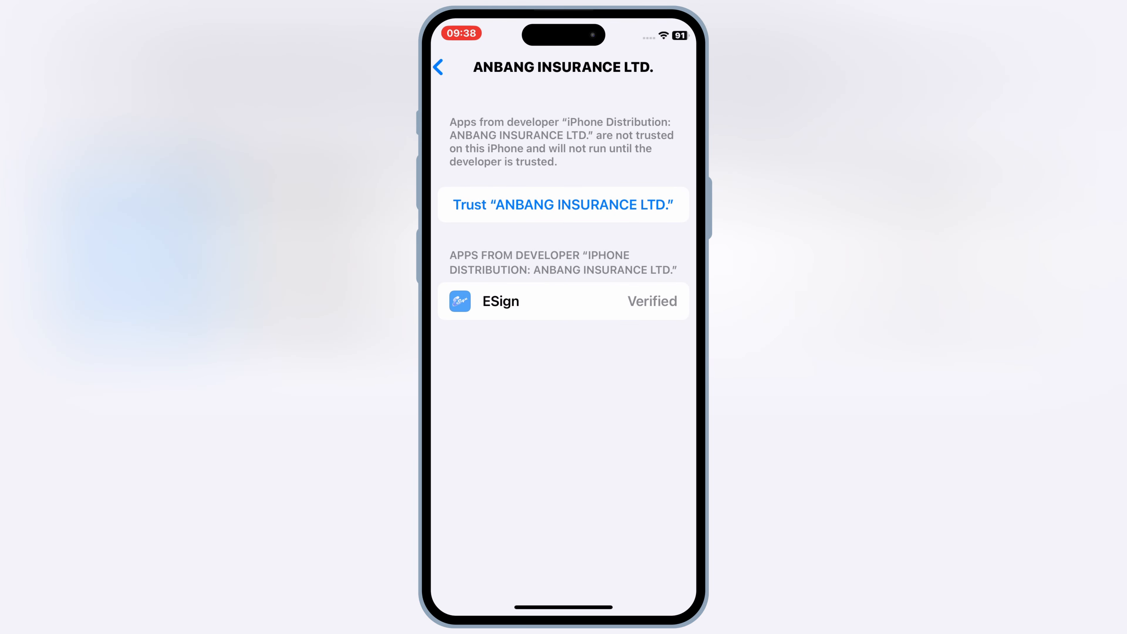
click(436, 67)
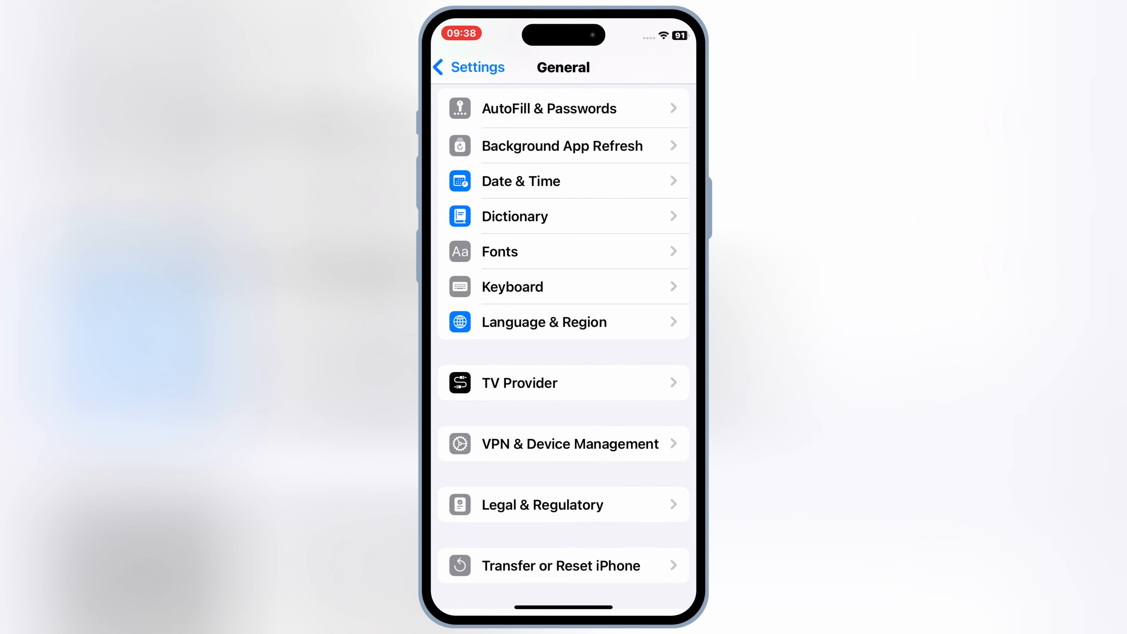
scroll(up, 3)
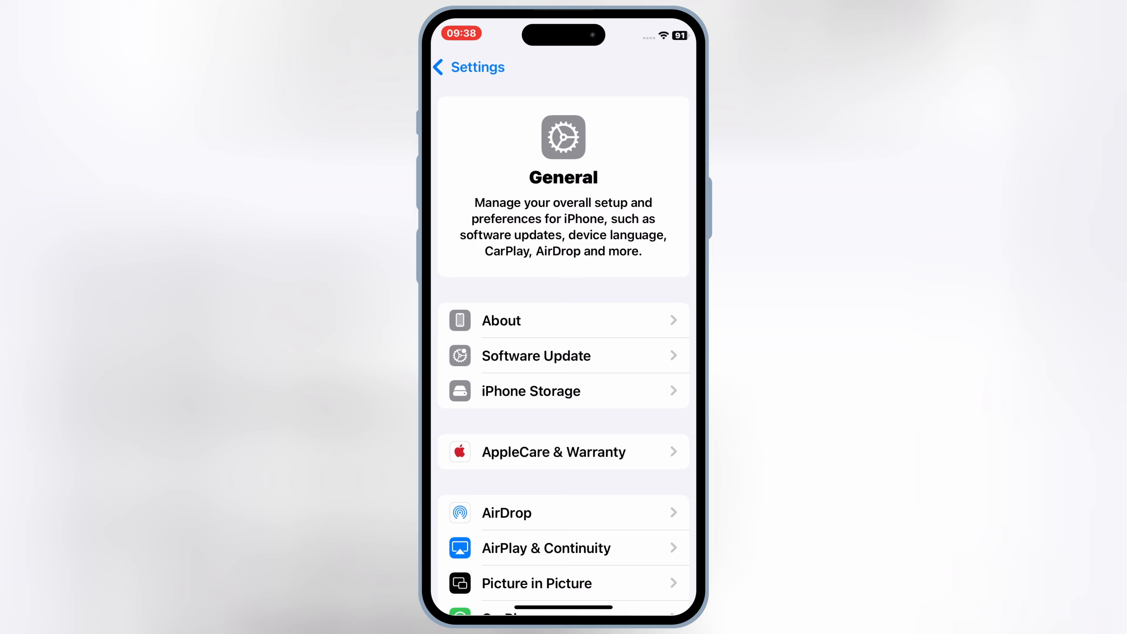
click(460, 67)
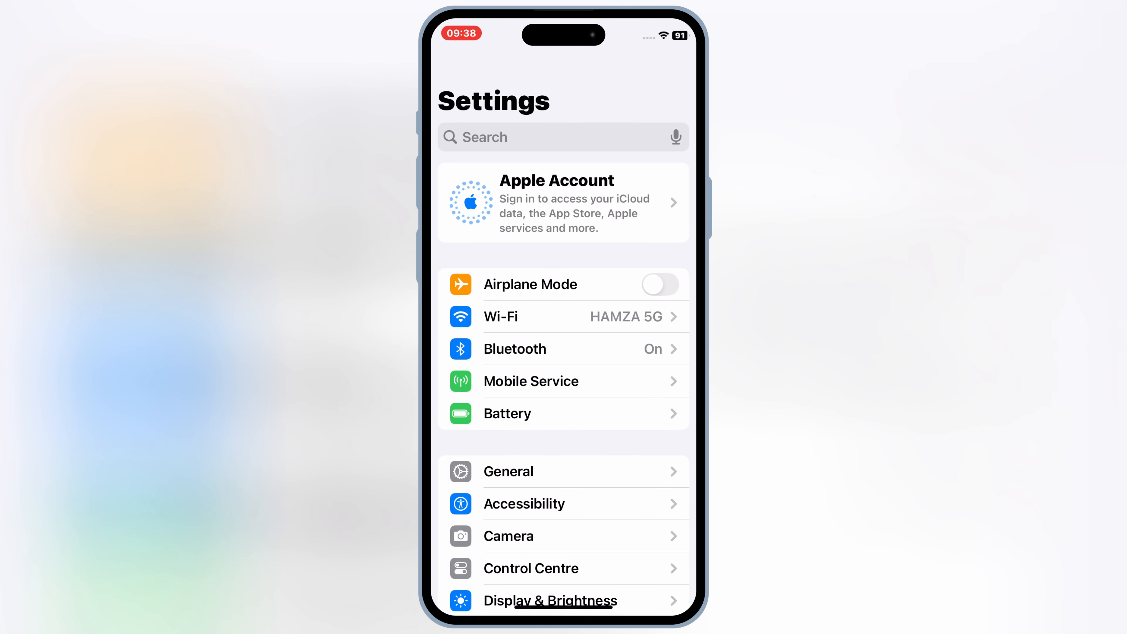
Turn on Airplane Mode, reconnect Wi-Fi to HAMZA 5G, and return to General settings.
click(659, 284)
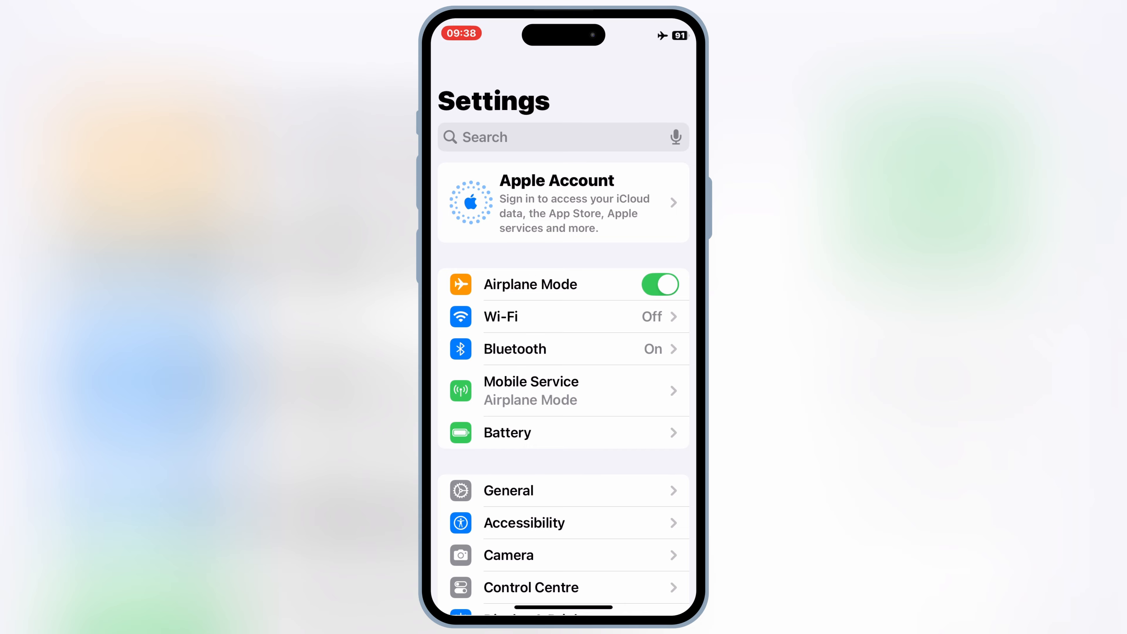
click(563, 316)
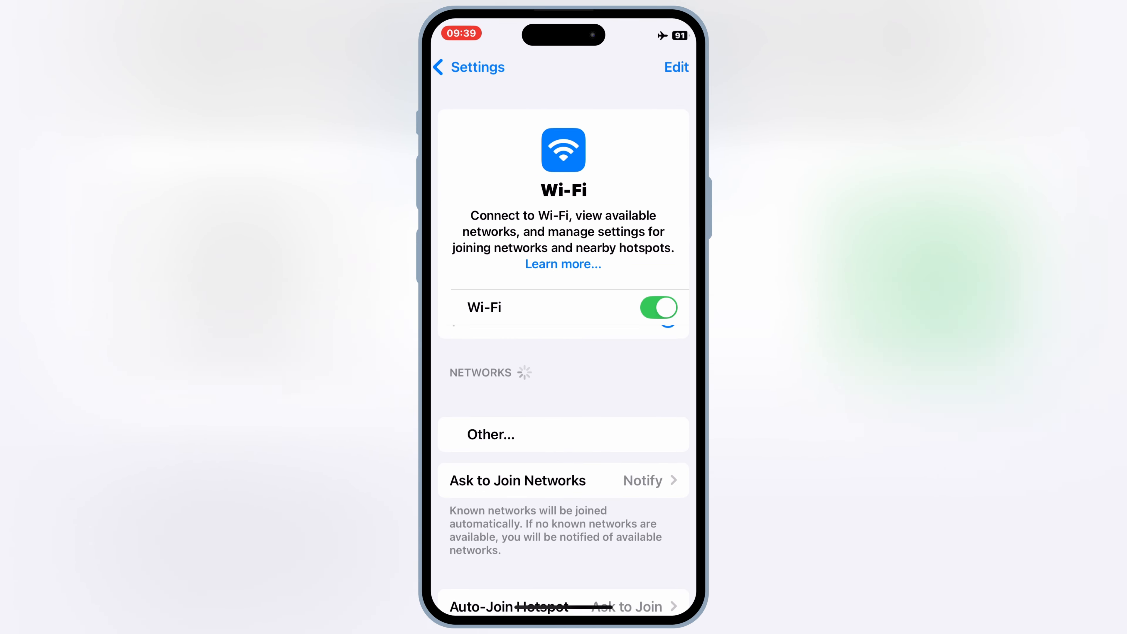
click(460, 67)
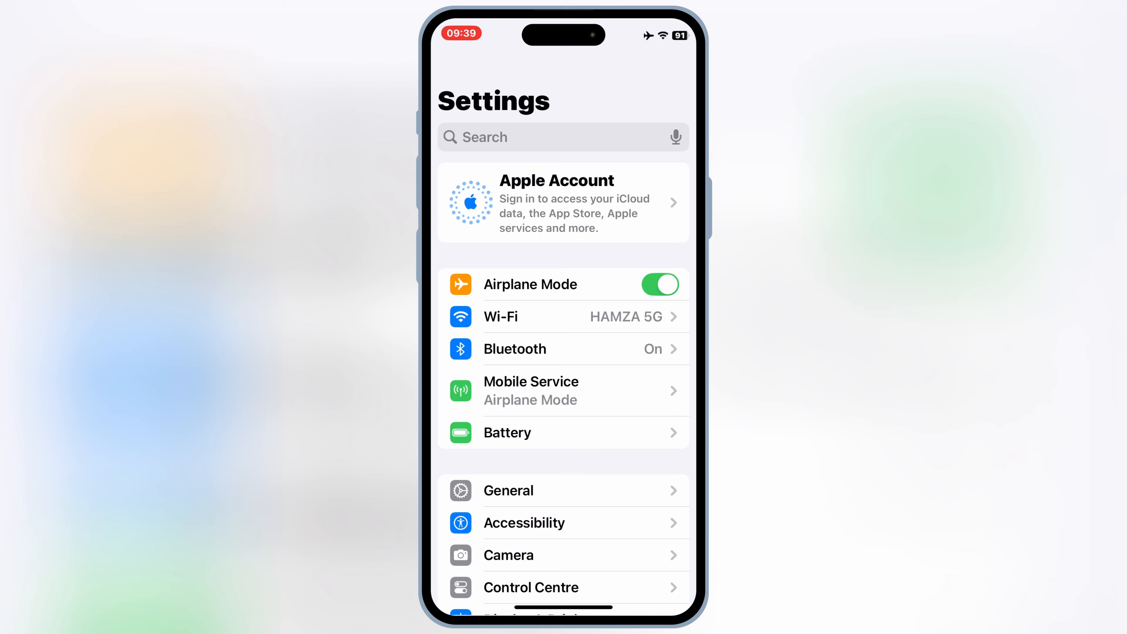
click(507, 490)
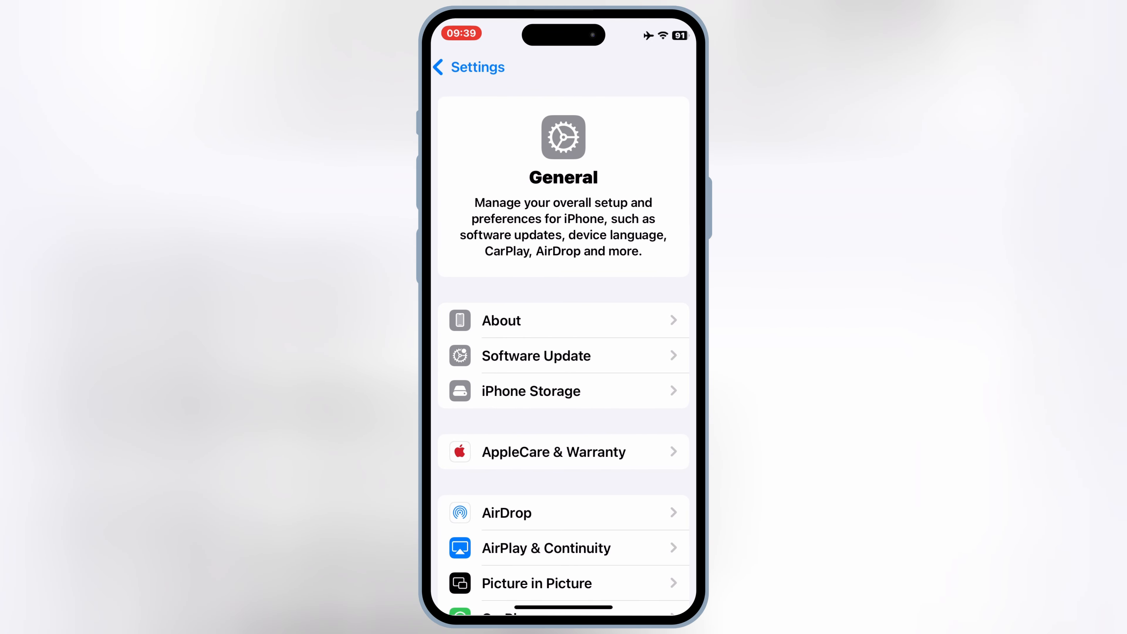
scroll(down, 3)
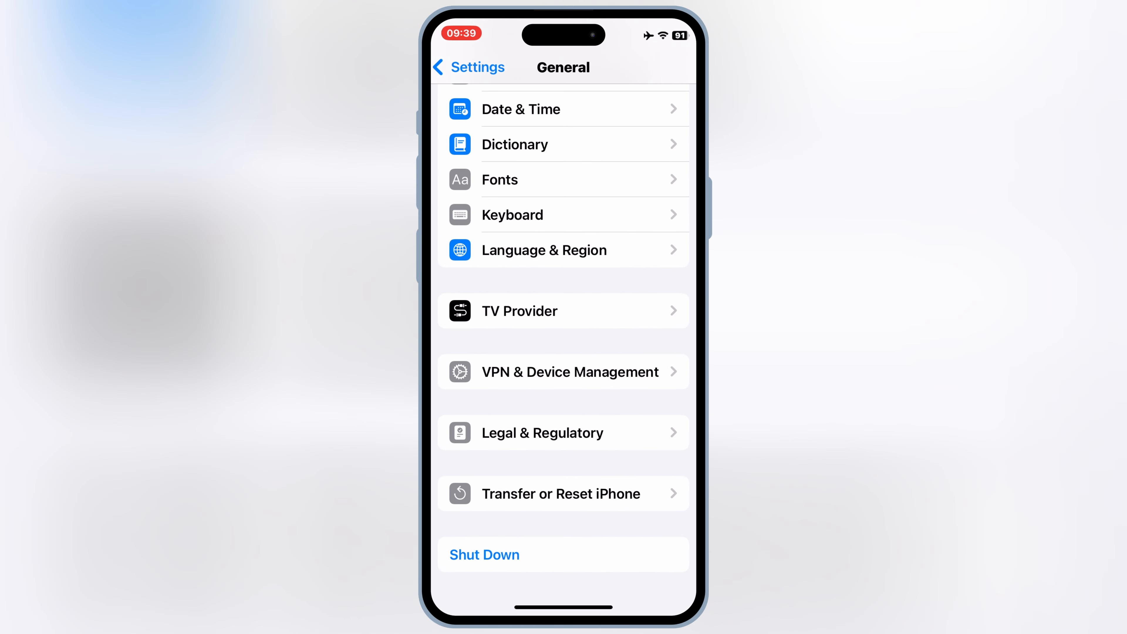
Trust ANBANG INSURANCE LTD. with Allow & Restart so ESign can open.
click(567, 372)
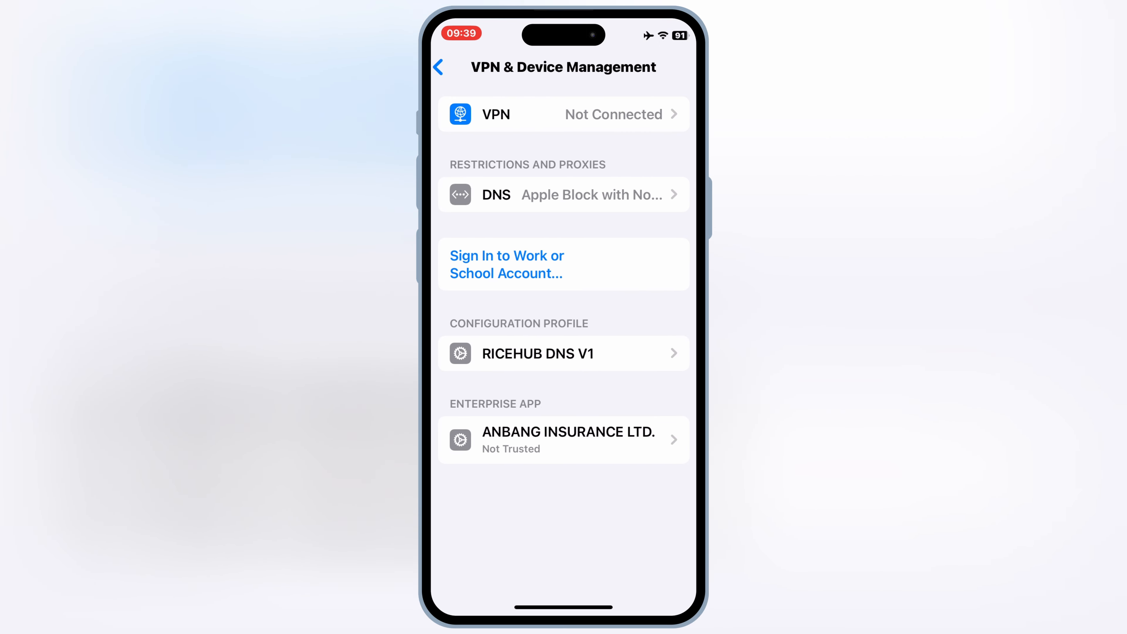
click(563, 440)
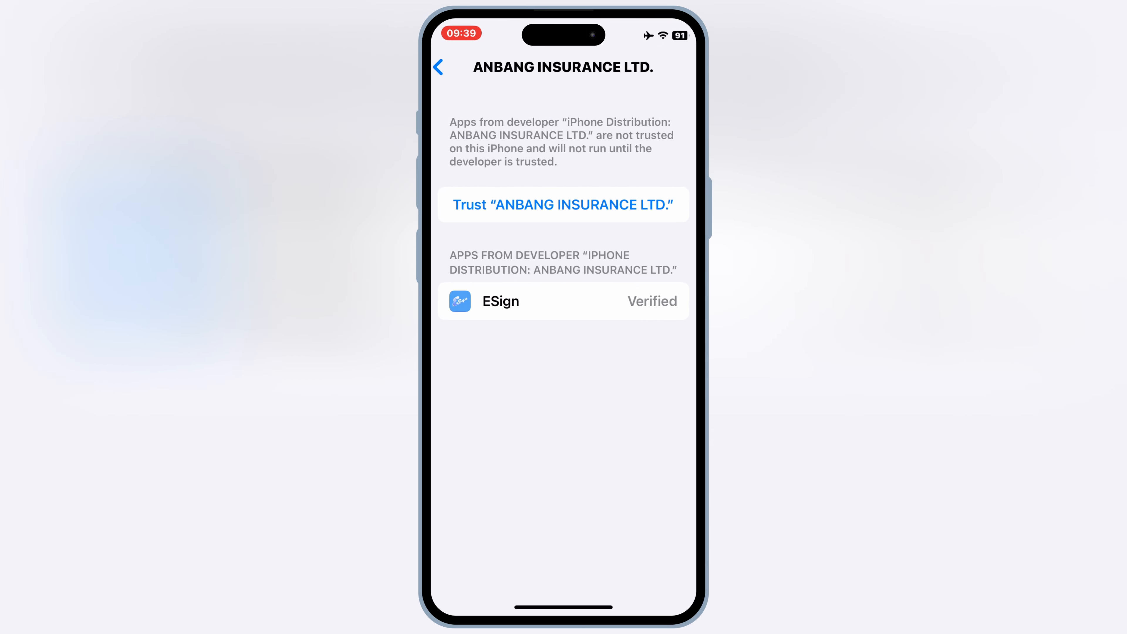
click(563, 204)
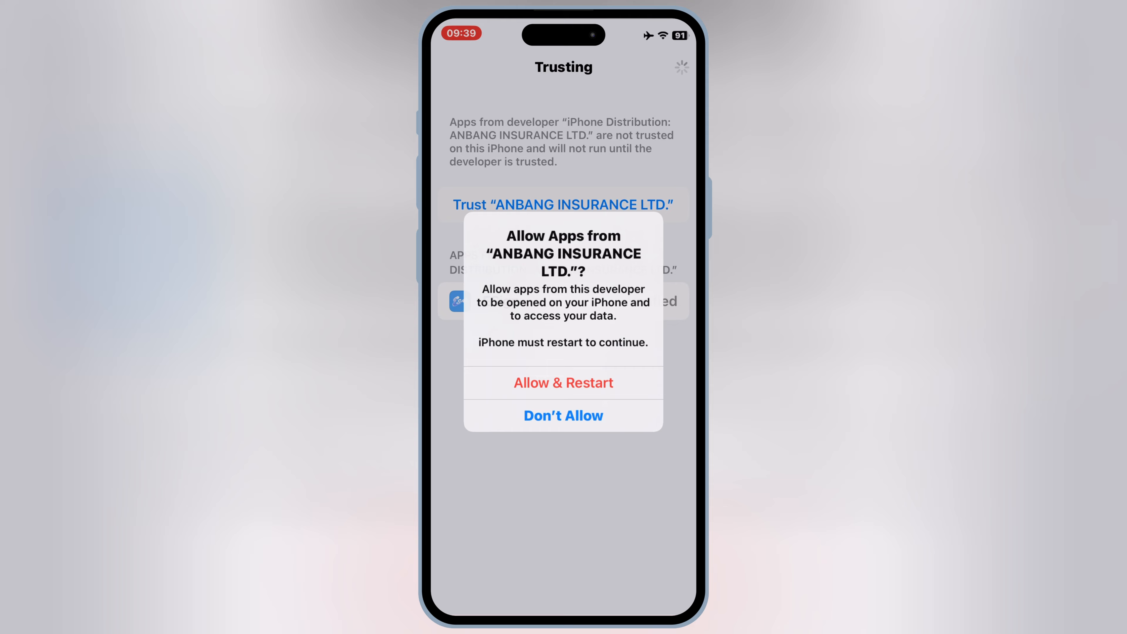
click(563, 382)
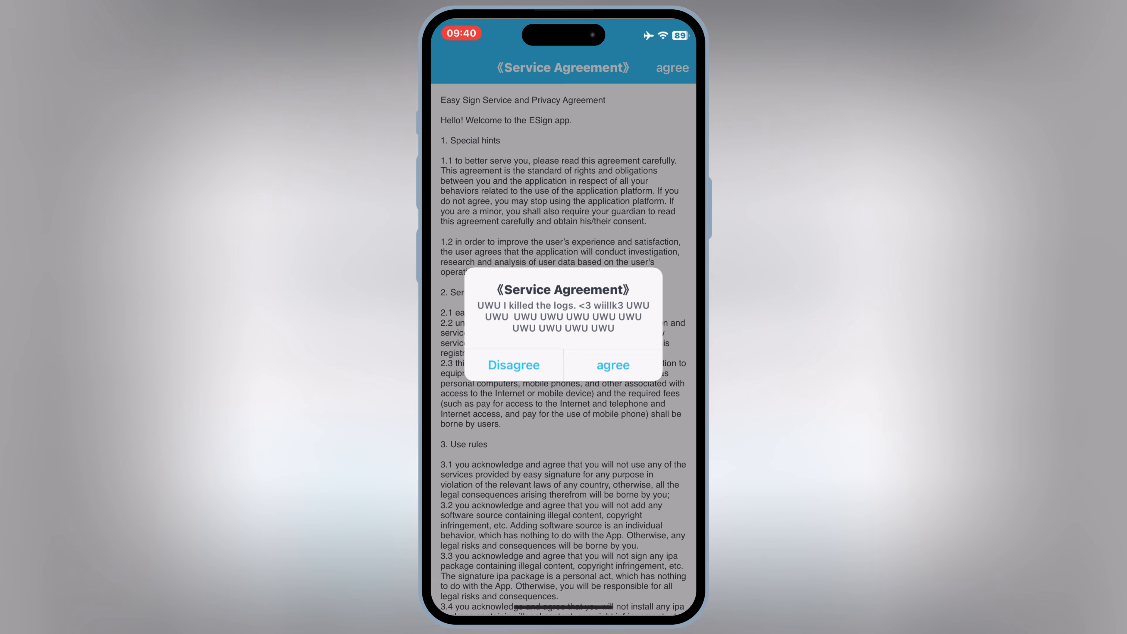
Accept ESign's service agreement and start an import to reach the On My iPhone file picker.
click(612, 365)
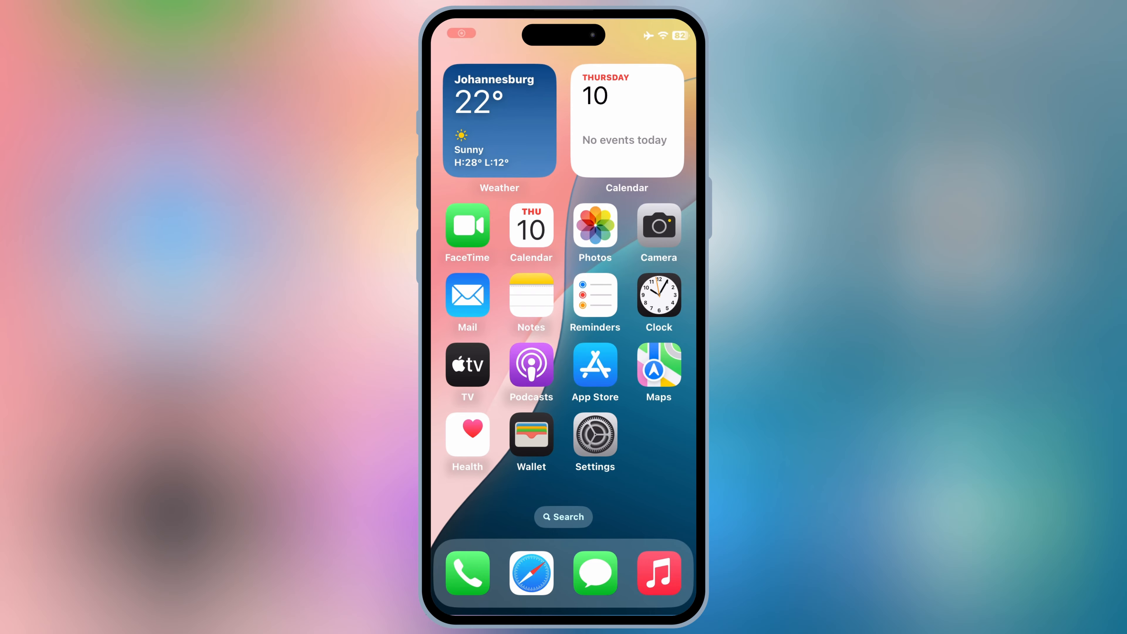
click(531, 573)
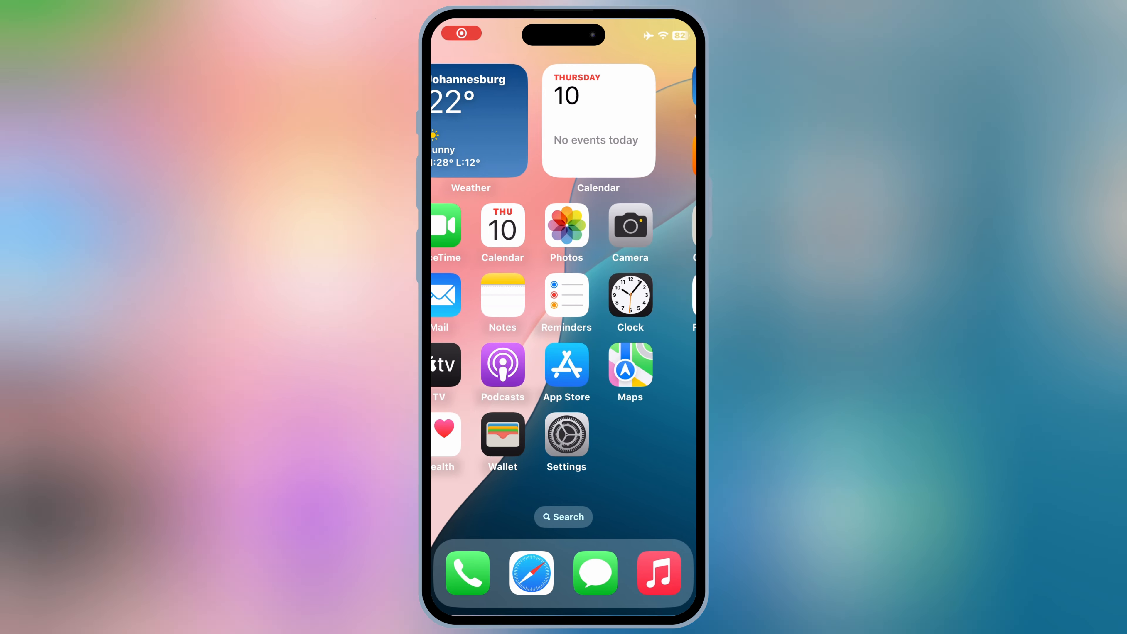
scroll(left, 3)
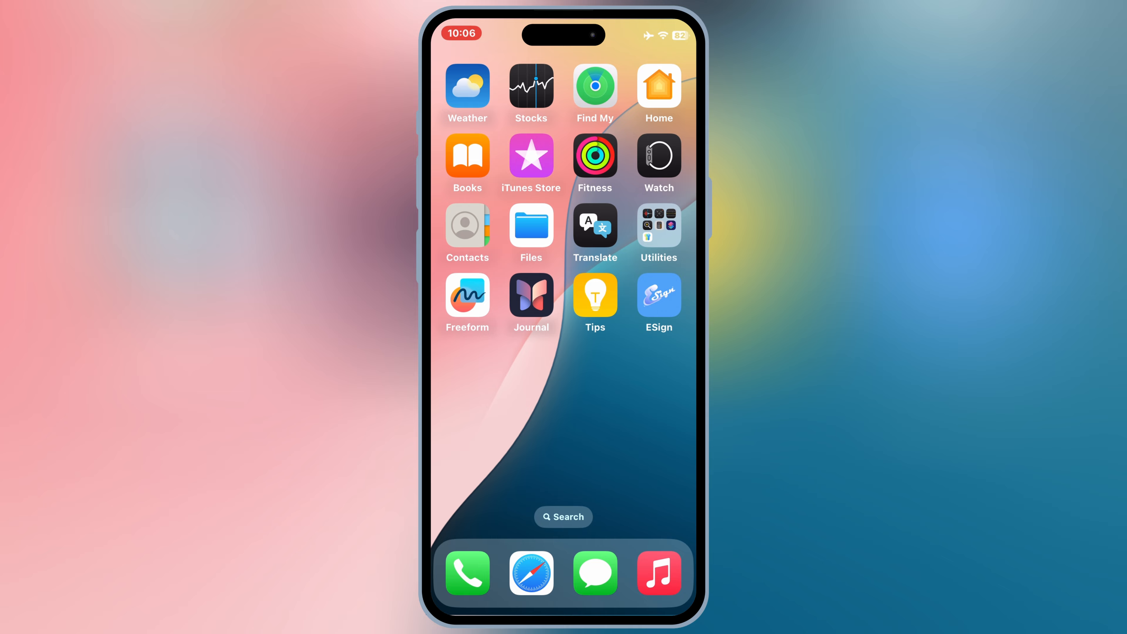
click(658, 296)
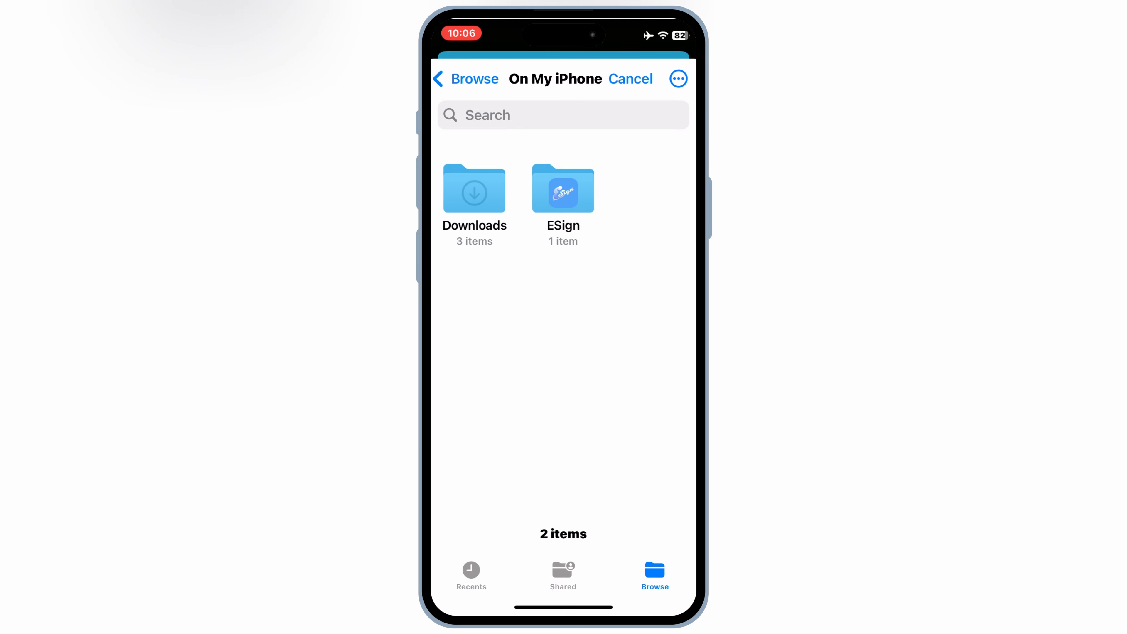
Unzip Esign-Certs.zip and import the ANBANG INSURANCE LTD. certificate, then return Home.
click(474, 189)
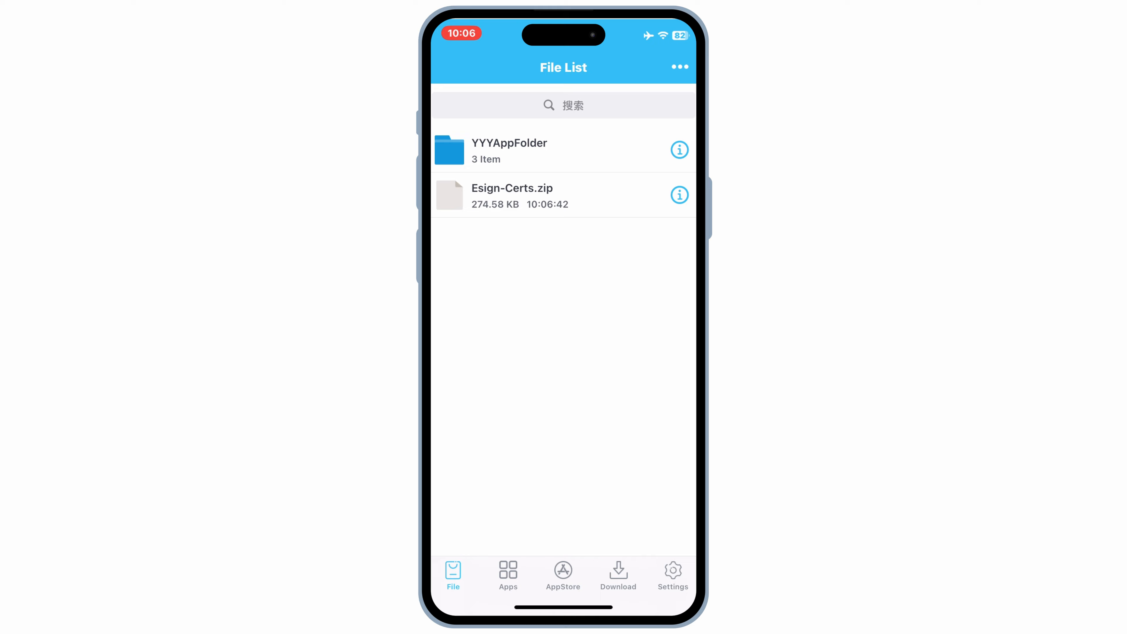
click(512, 195)
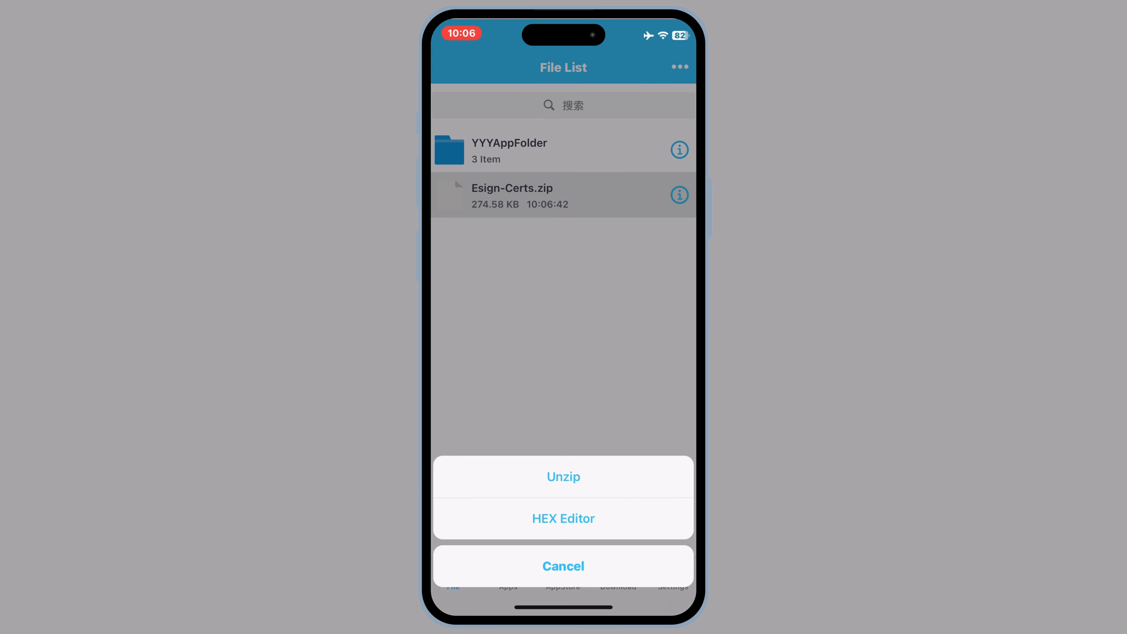
click(563, 477)
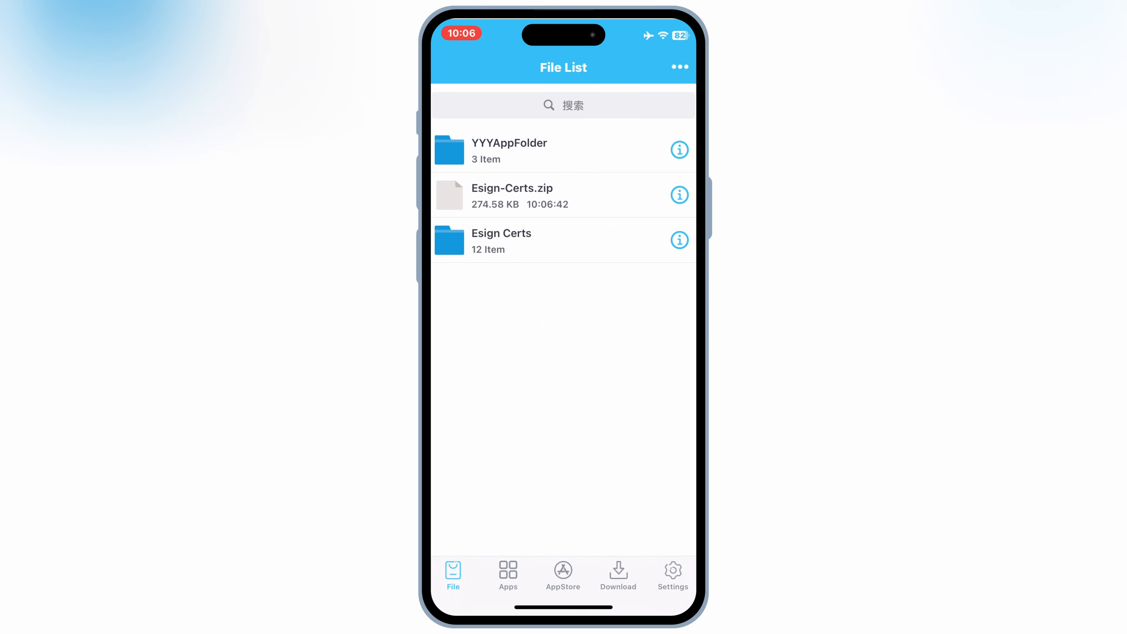
click(501, 240)
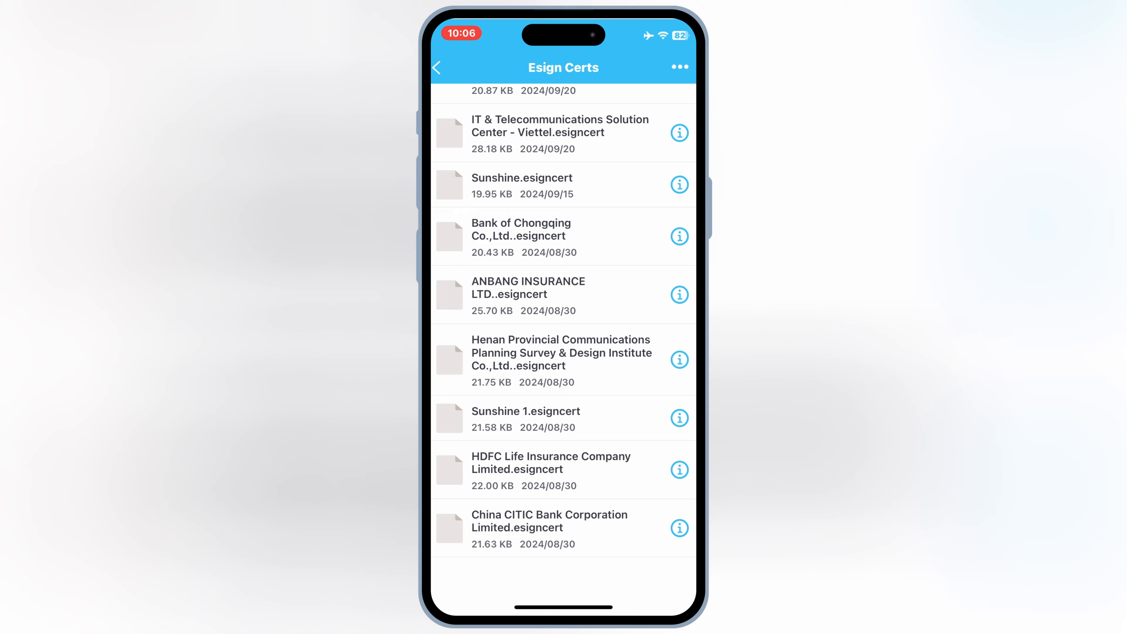
scroll(up, 3)
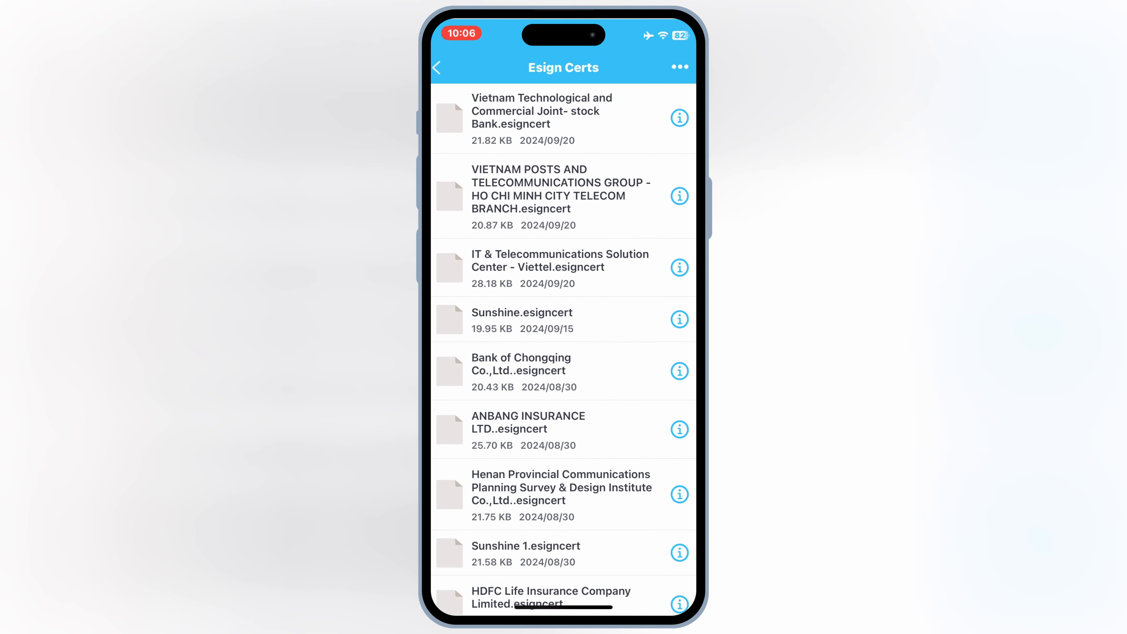
scroll(down, 3)
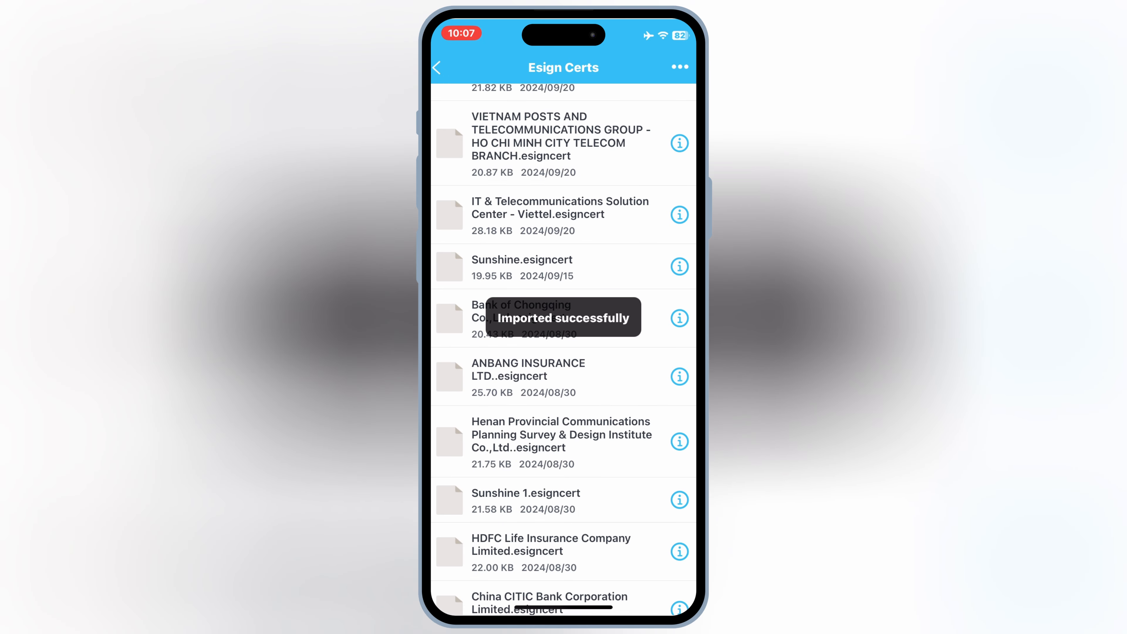
click(439, 67)
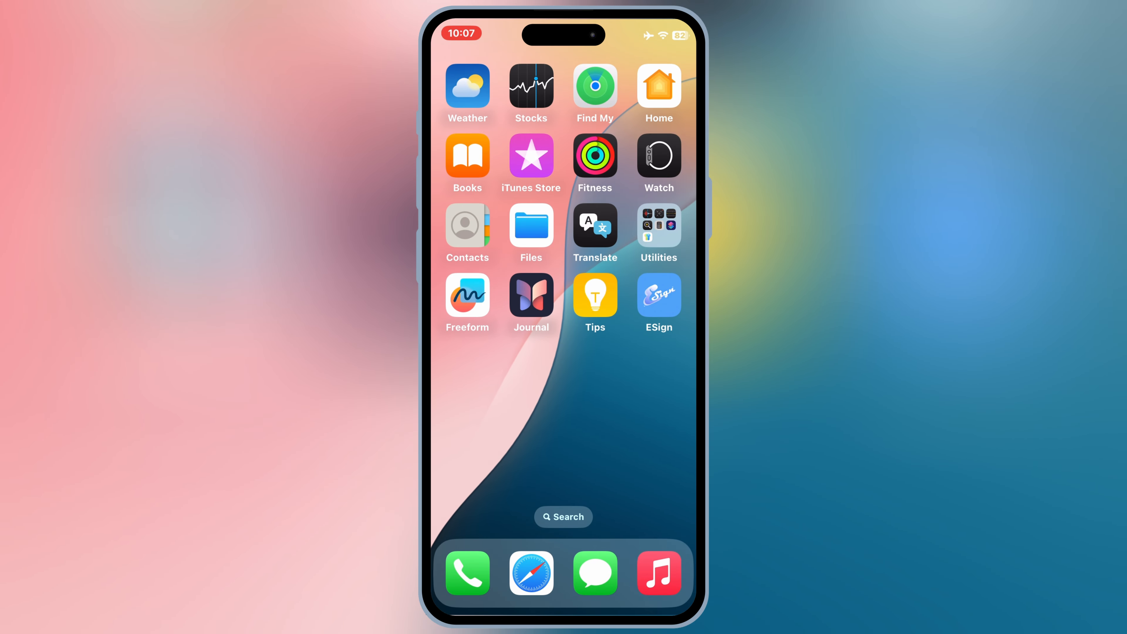
Import Delta-2.642.637.ipa into ESign's file list via the ••• menu, then view the Apps library.
click(658, 295)
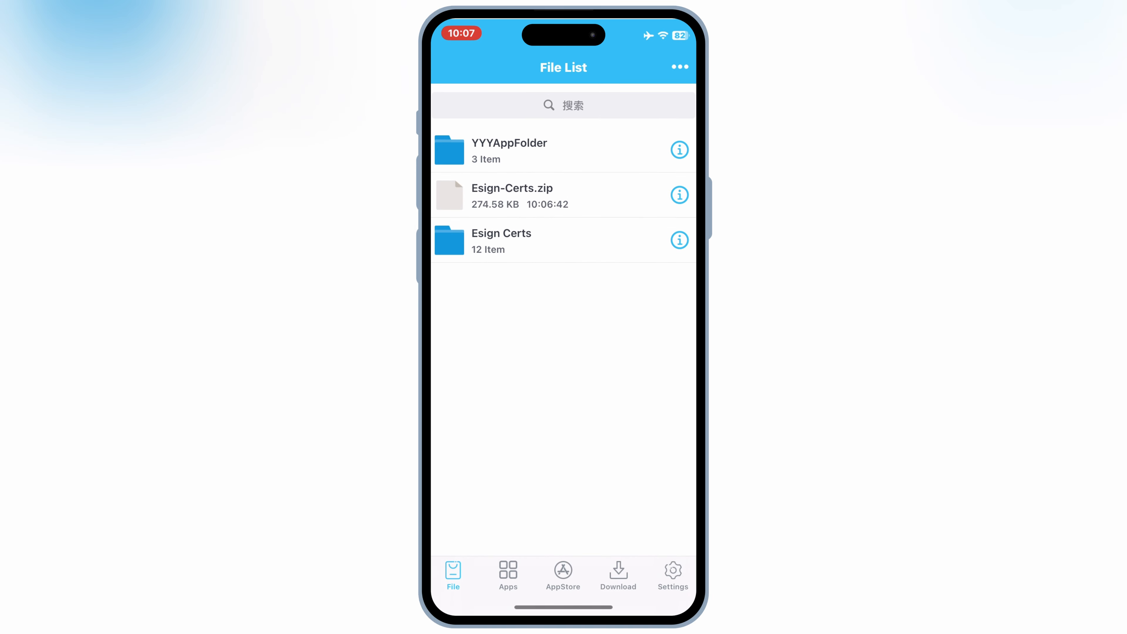
click(678, 67)
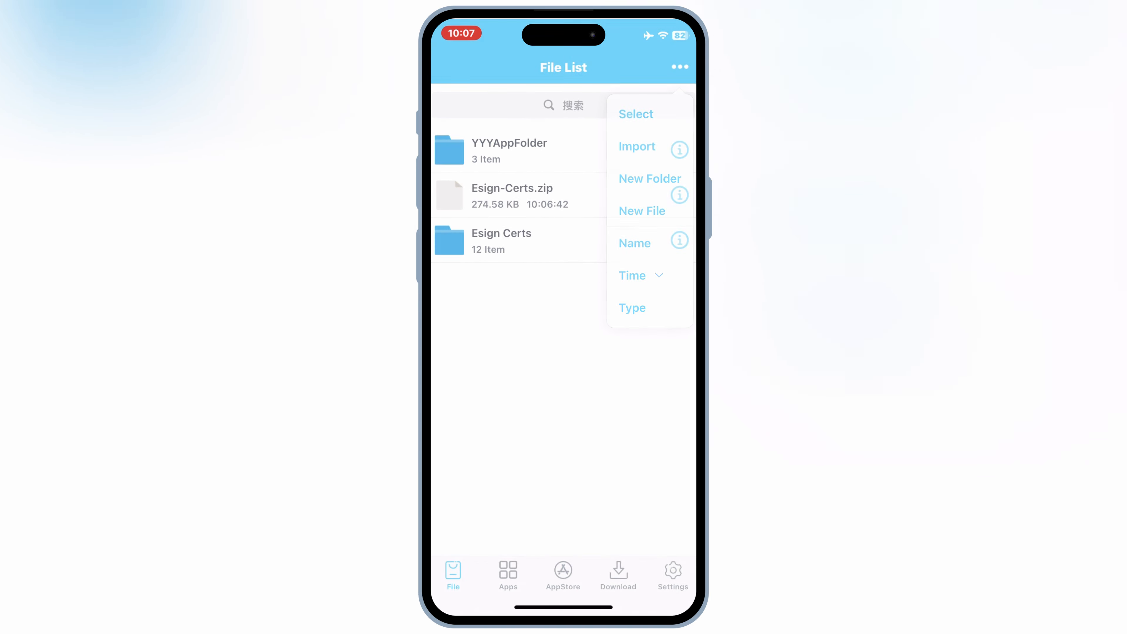
click(637, 147)
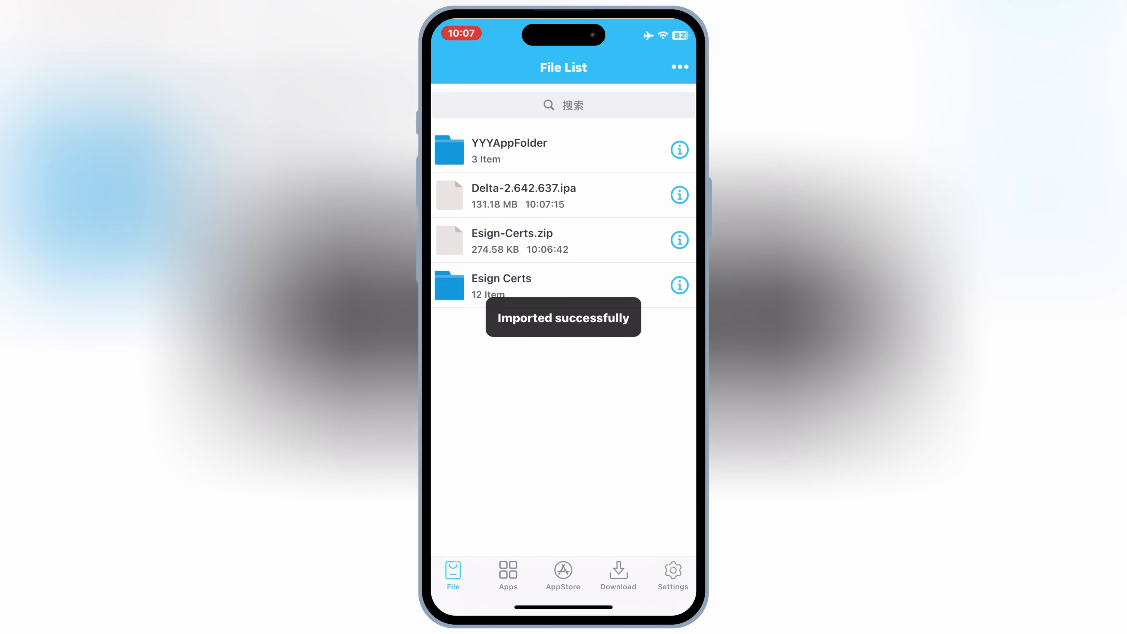
click(507, 575)
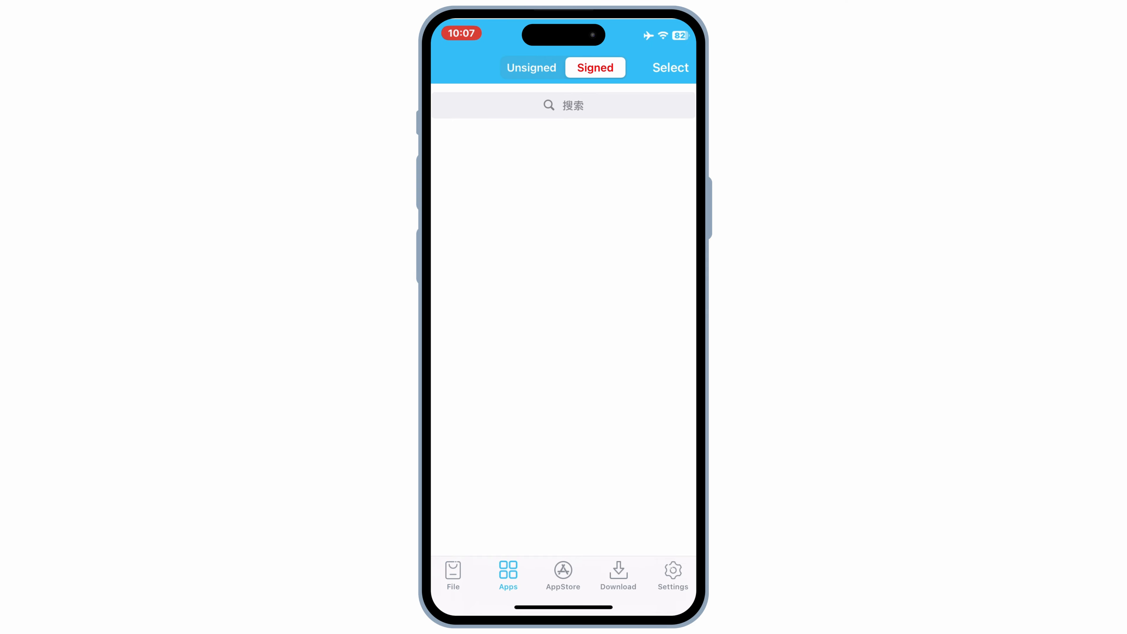
Sign Delta from the Unsigned list with the ANBANG INSURANCE LTD. certificate and confirm installing it.
click(531, 67)
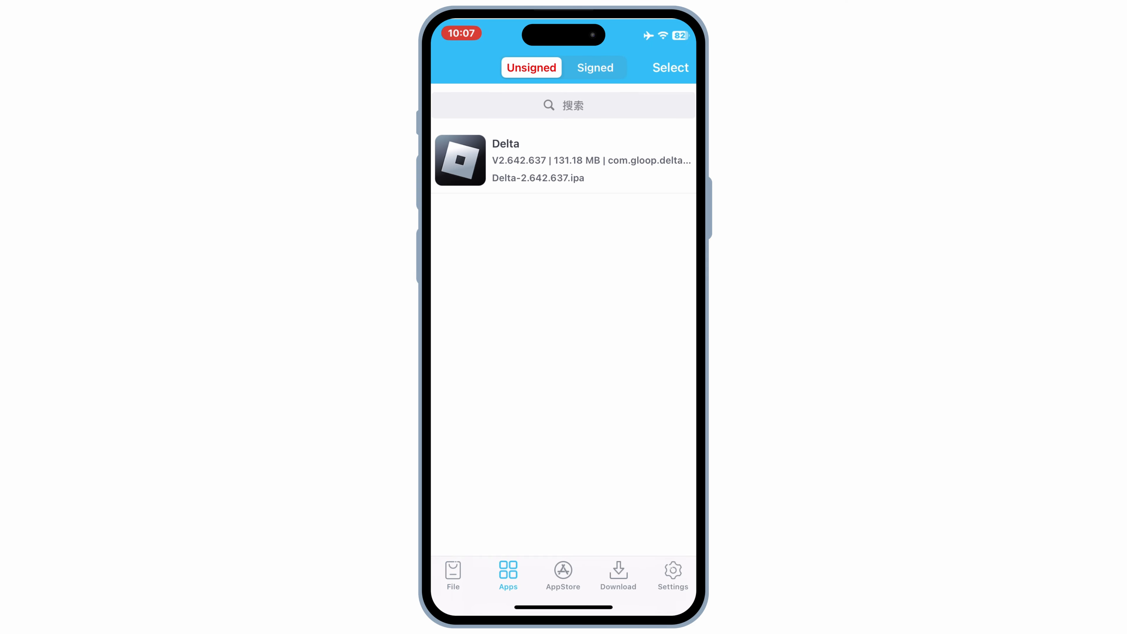
click(564, 160)
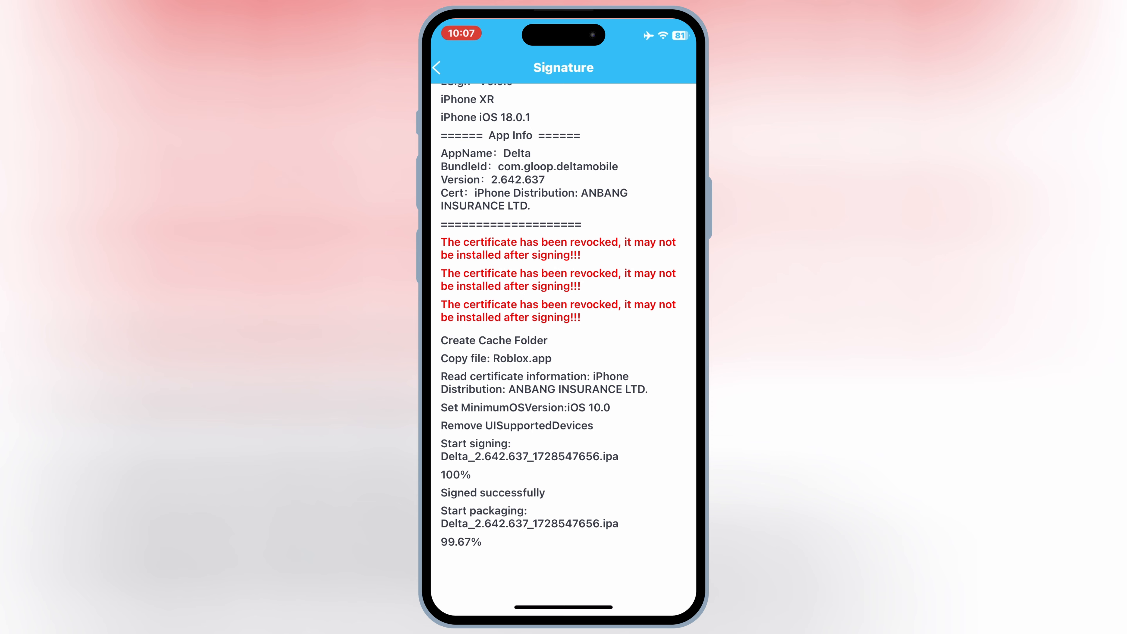
scroll(down, 3)
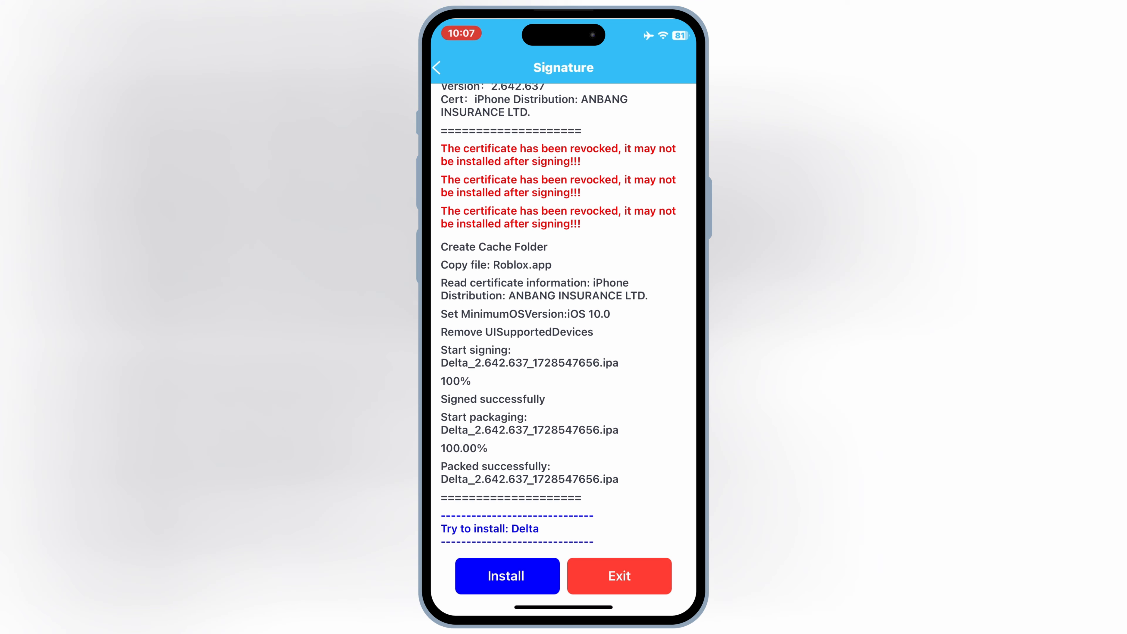
click(506, 576)
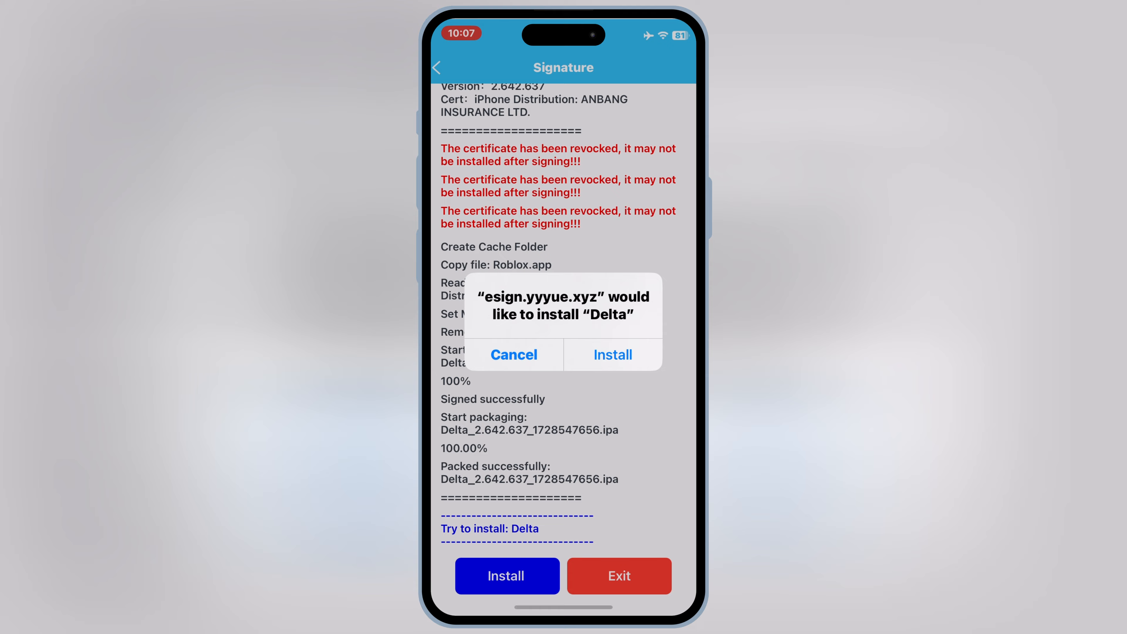
click(613, 354)
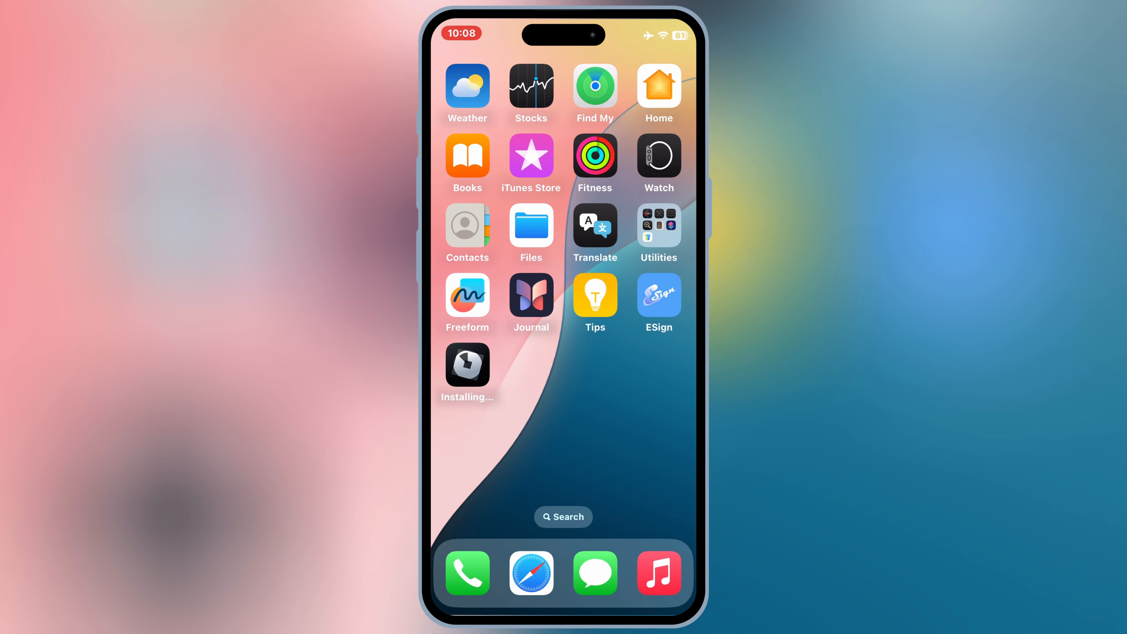
Return to ESign and import Enmity.ipa so it joins Delta among the unsigned apps.
click(467, 363)
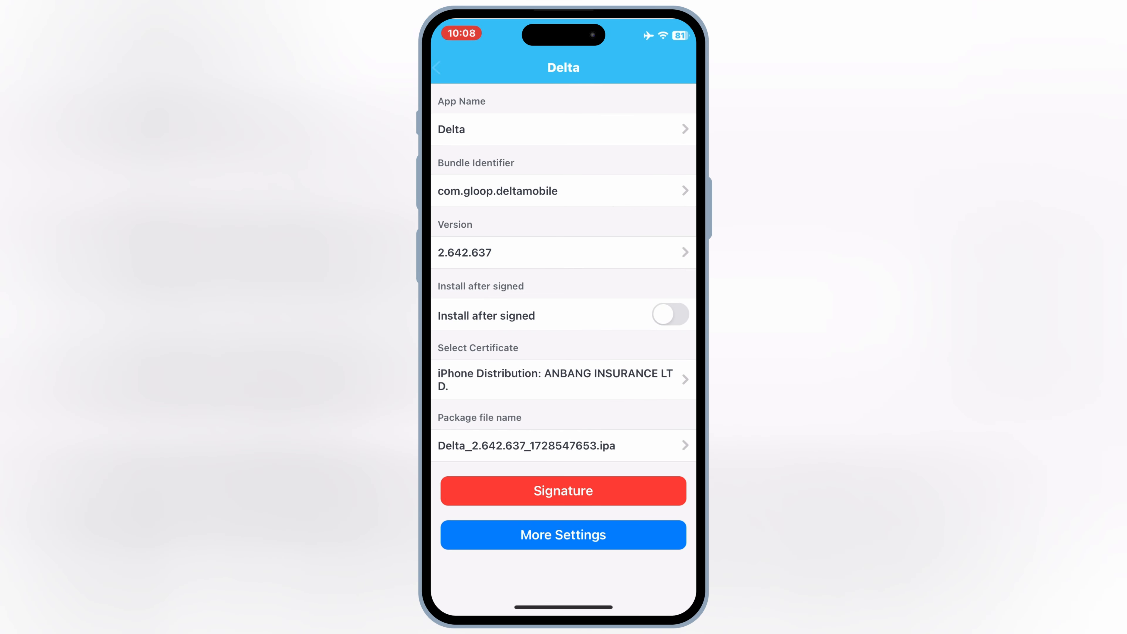
click(436, 68)
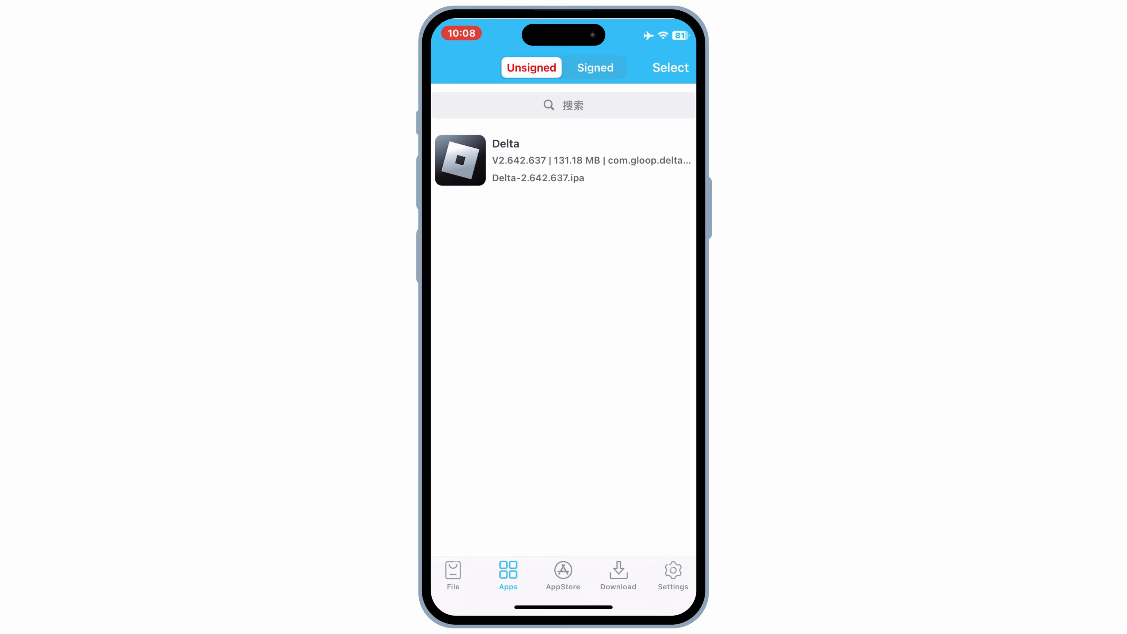
click(453, 576)
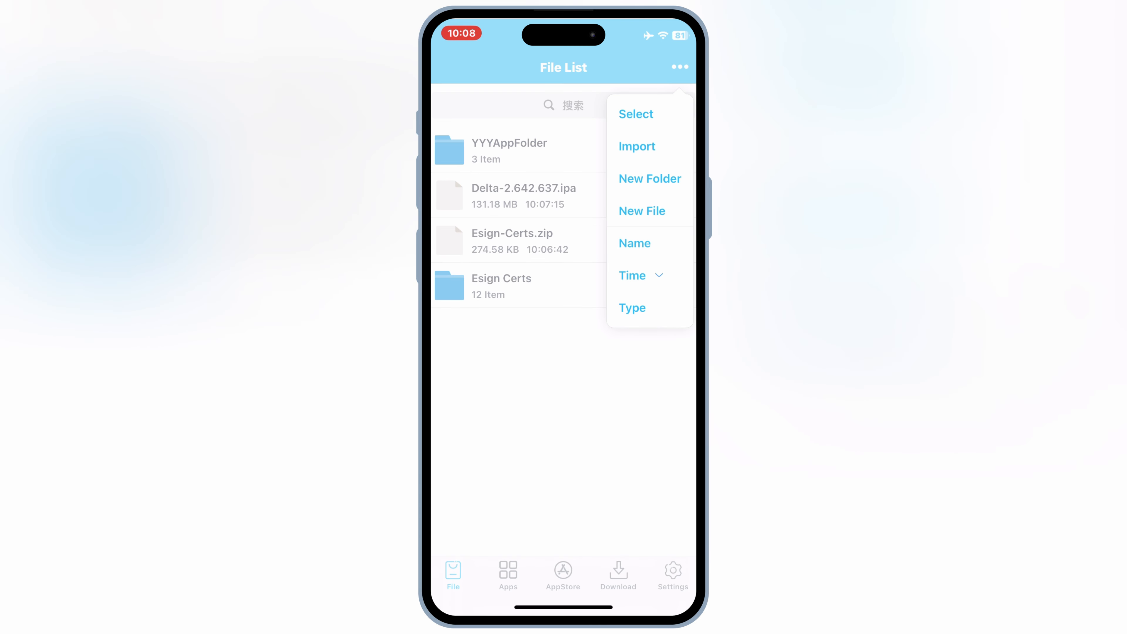
click(637, 147)
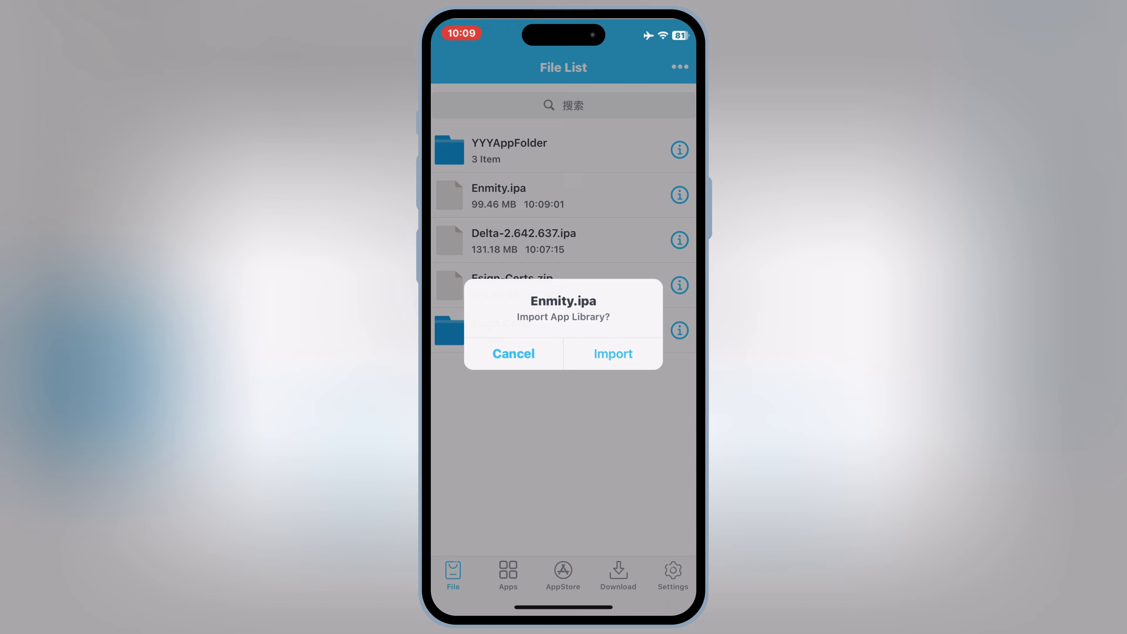
click(613, 352)
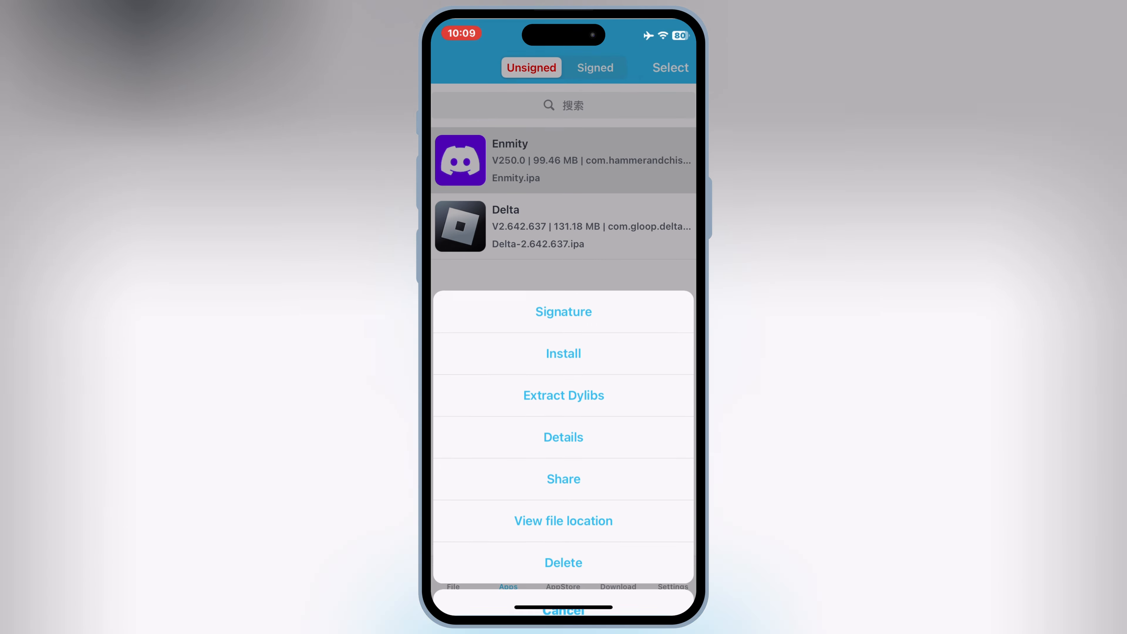
Sign and install Enmity, then launch it from the home screen beside Delta.
click(563, 311)
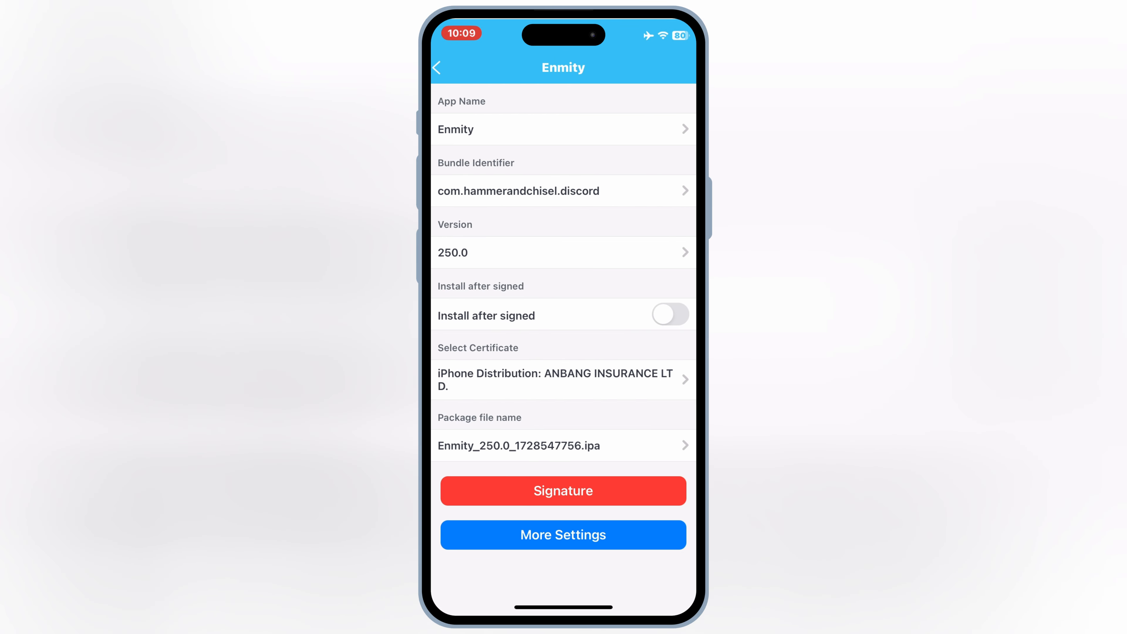
click(563, 490)
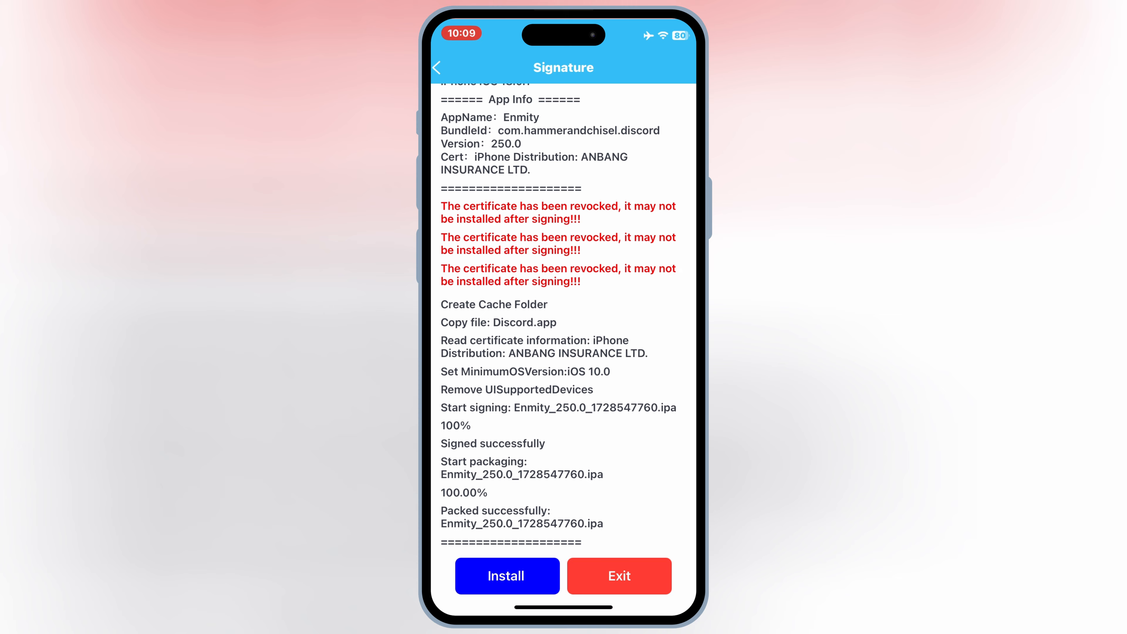
click(507, 576)
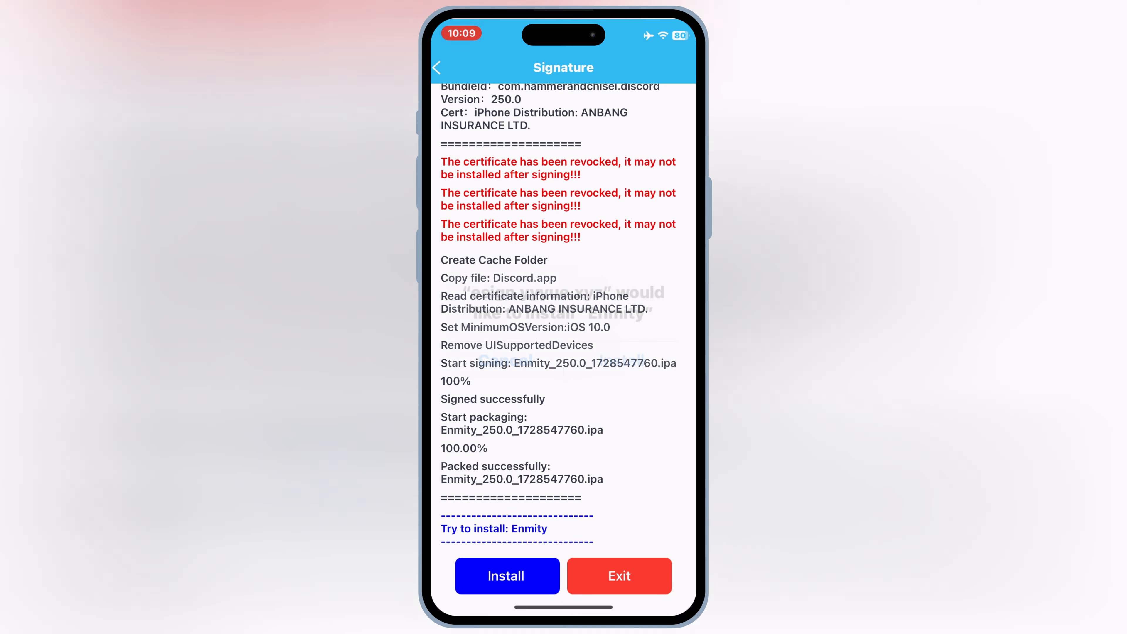
click(507, 576)
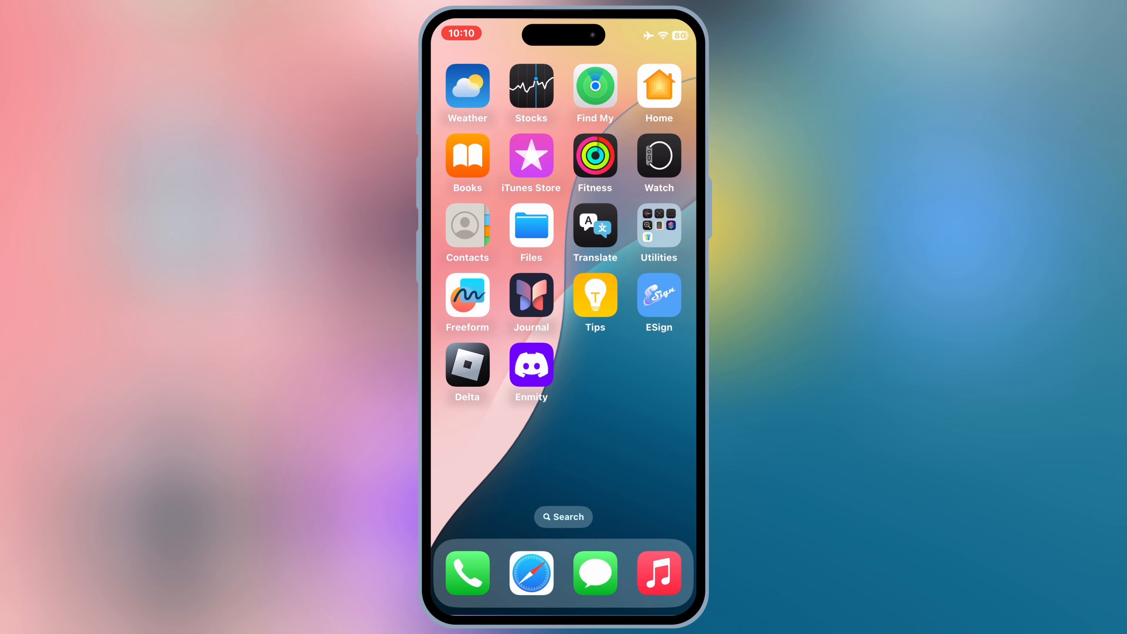
click(531, 363)
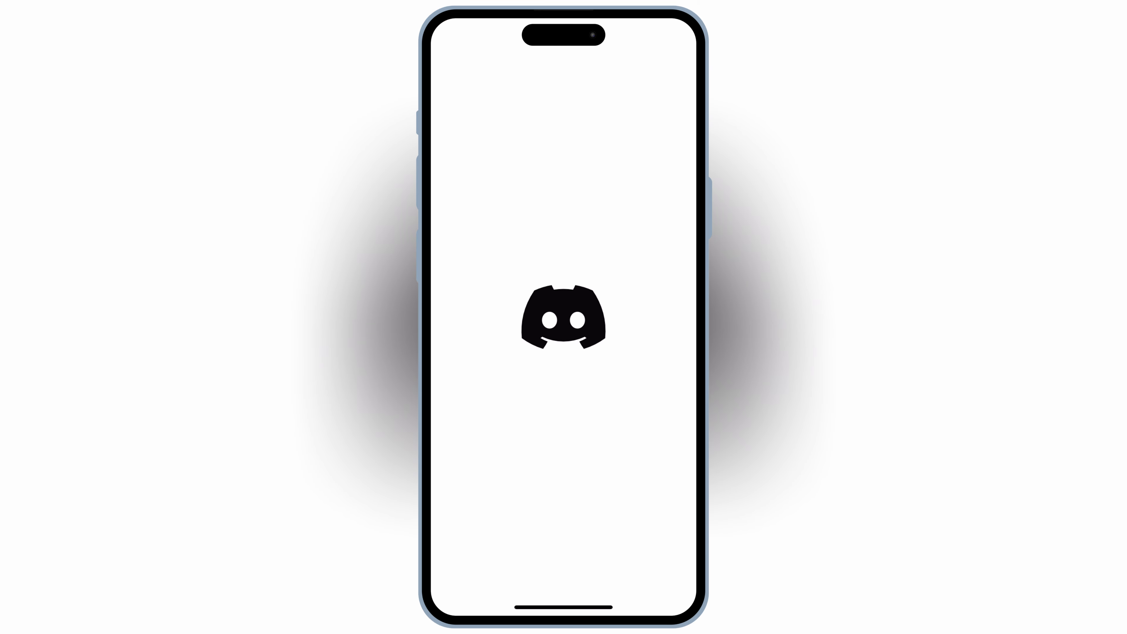